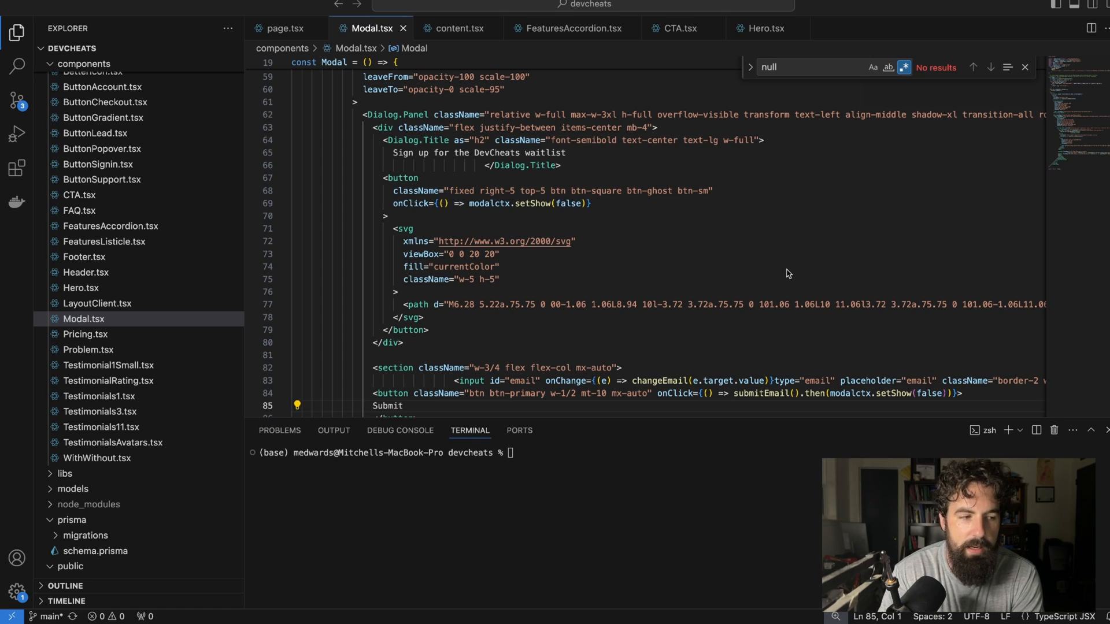
pyautogui.moveTo(694, 228)
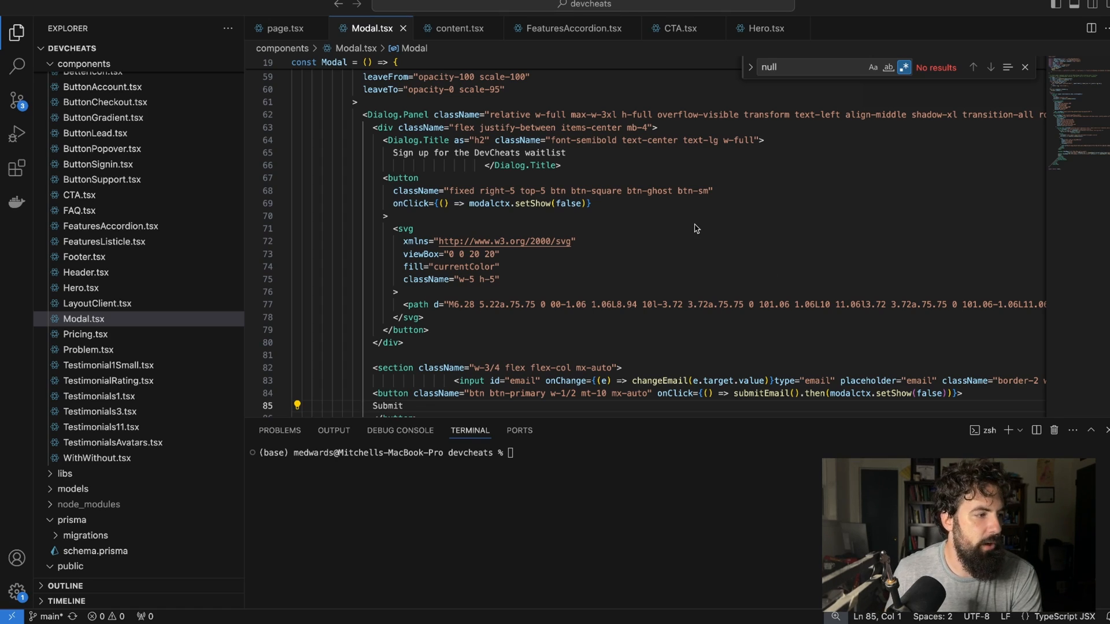
pyautogui.moveTo(712, 201)
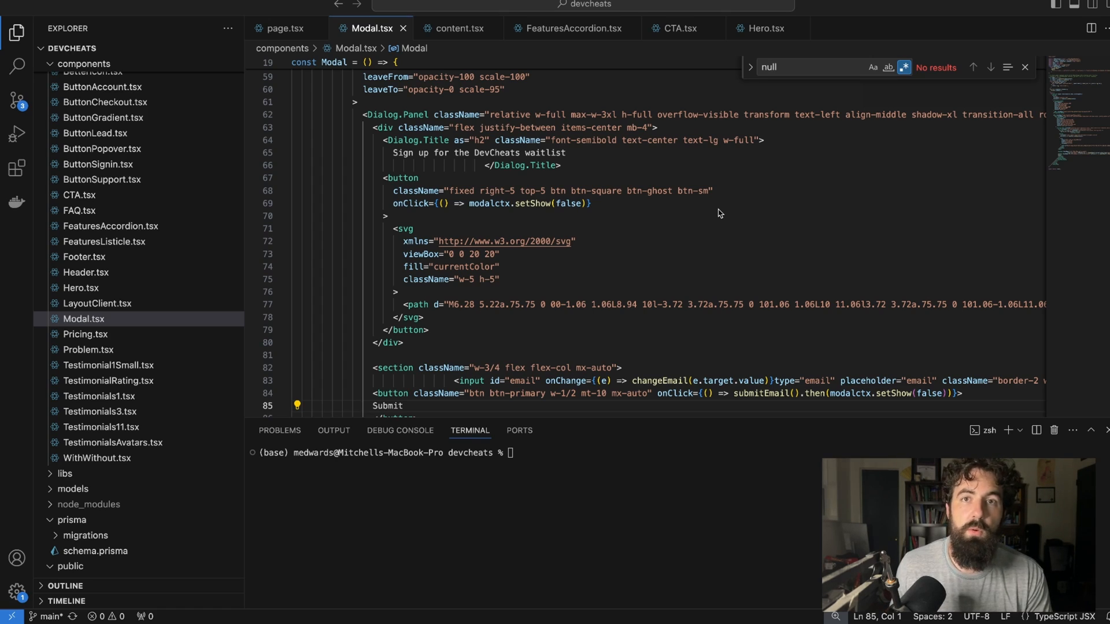
pyautogui.moveTo(722, 196)
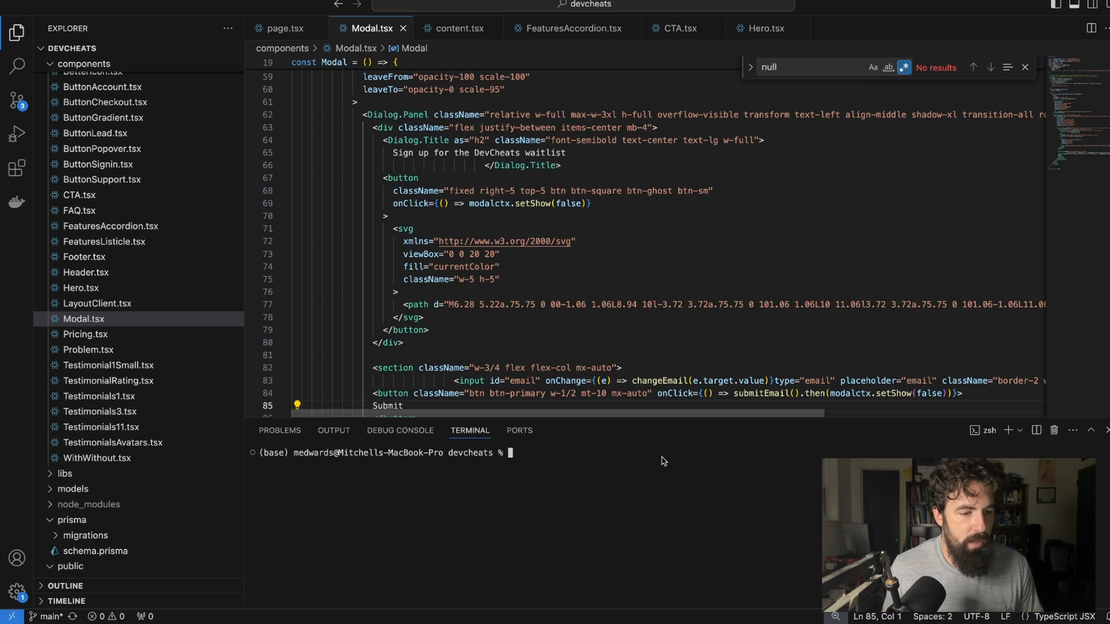
# Step: Run git status on the devcheats repository in the integrated terminal
pyautogui.write('git sta')
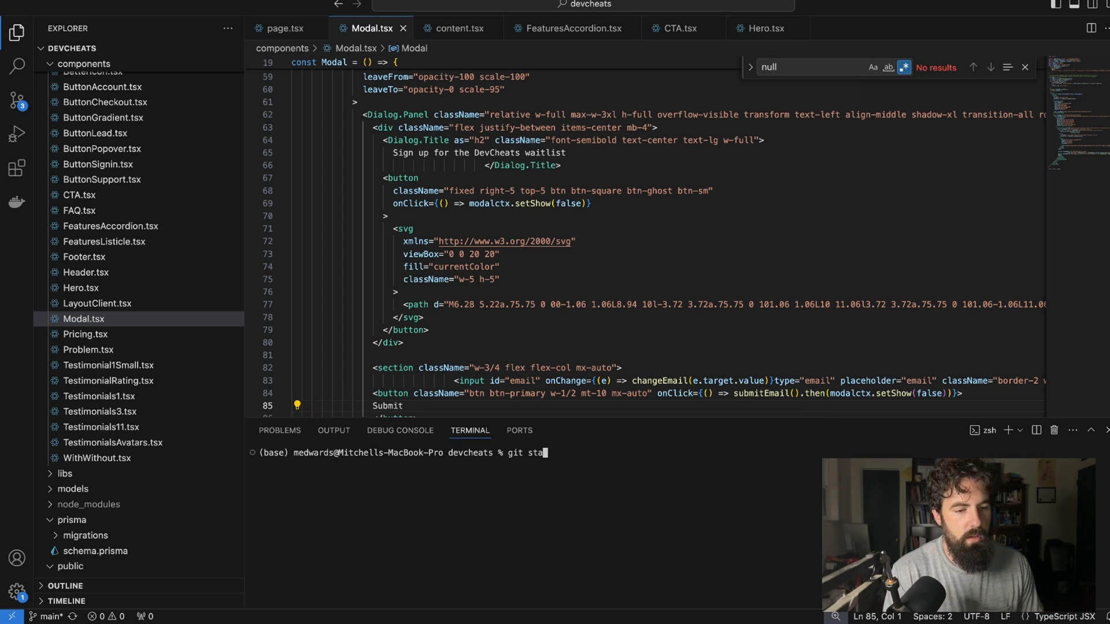
pyautogui.press('Enter')
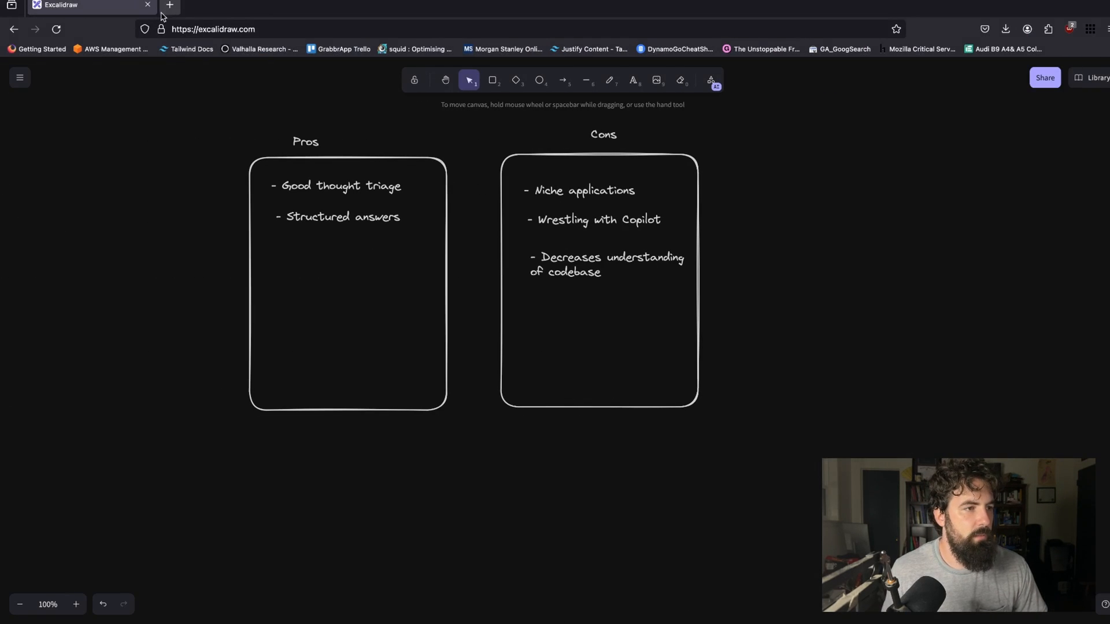
# Step: Open the devcheats project in Vercel and scroll its production deployment overview
pyautogui.click(169, 6)
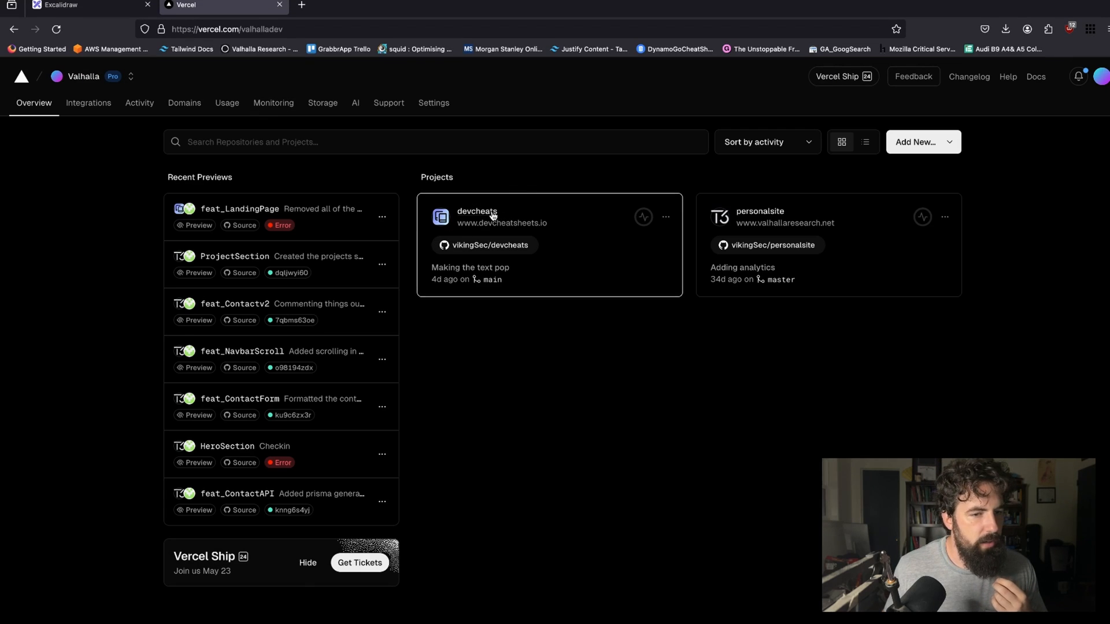
pyautogui.click(476, 211)
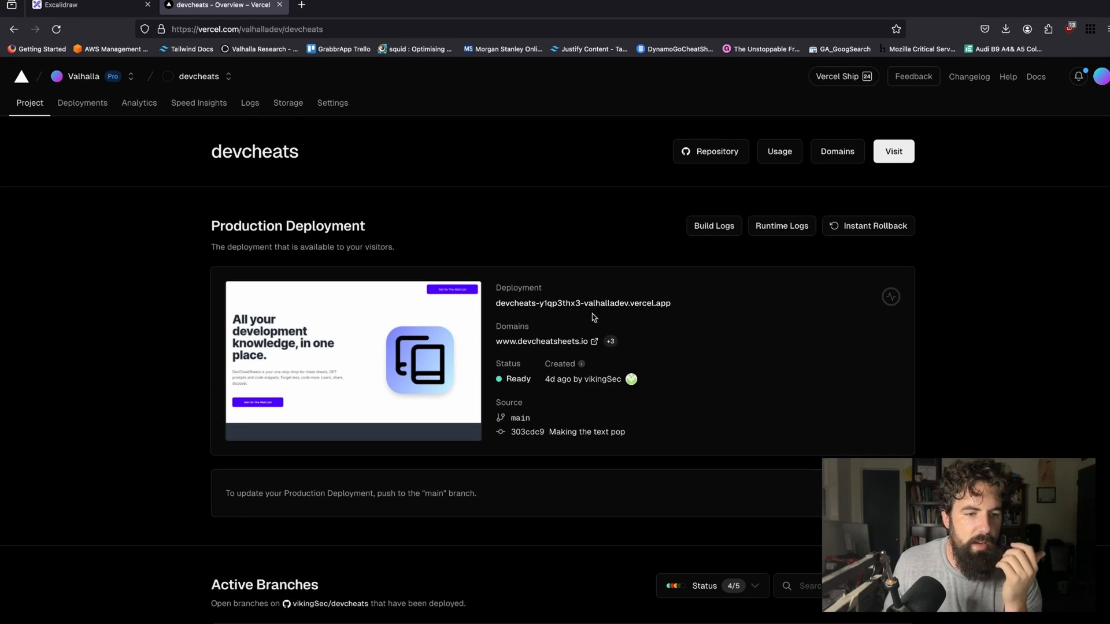
pyautogui.moveTo(583, 303)
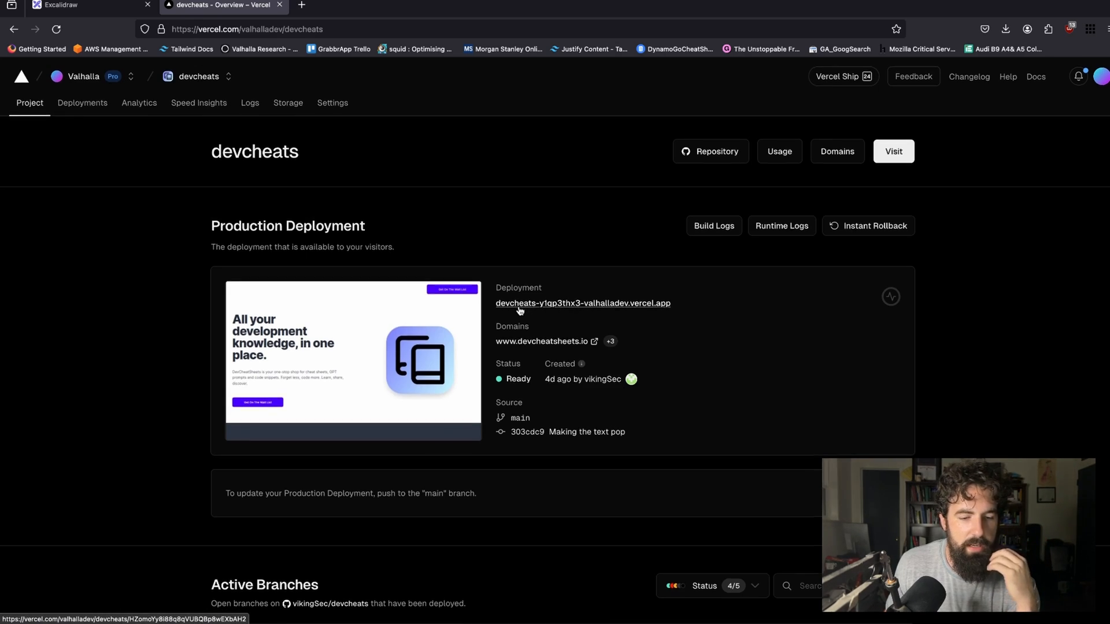
pyautogui.scroll(-3)
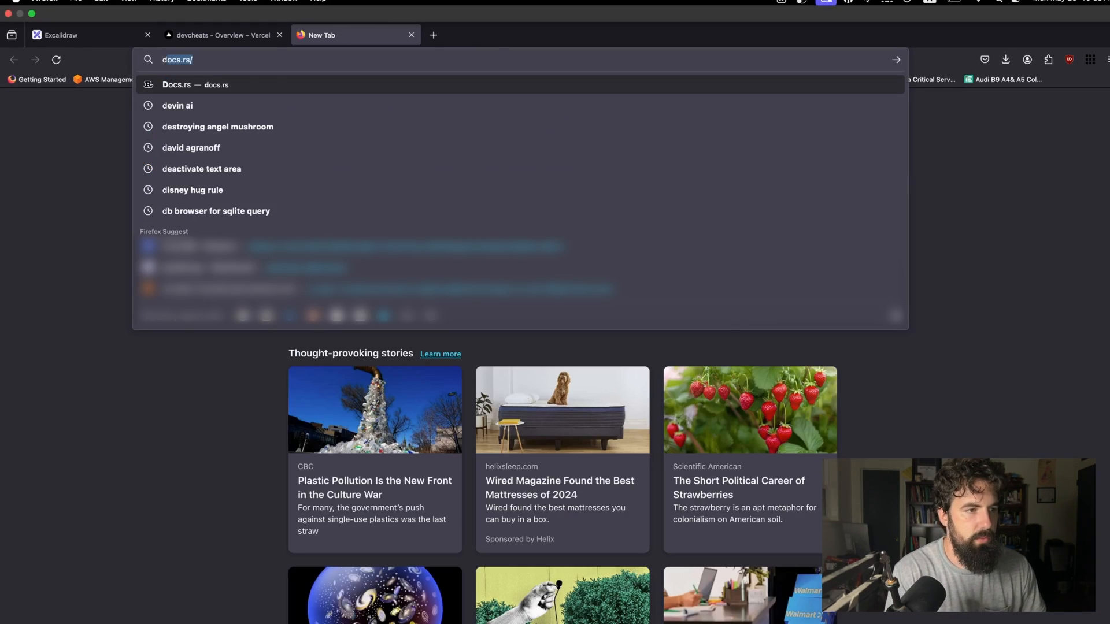
# Step: Load devcheatsheets.io and scroll through its landing page
pyautogui.write('devcheatsheets.io')
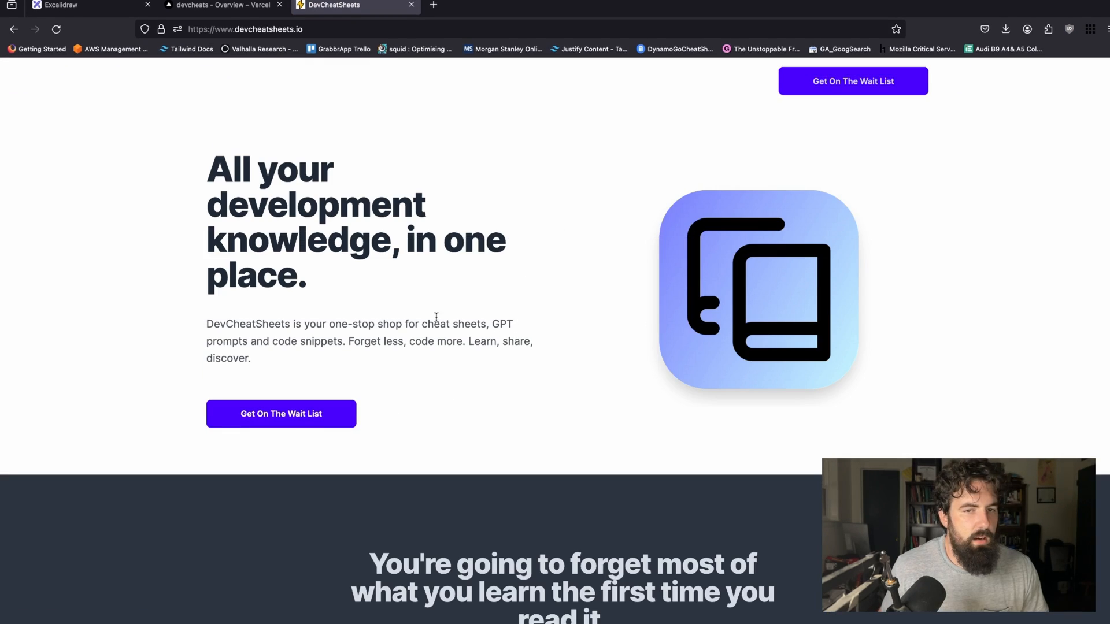
pyautogui.scroll(-3)
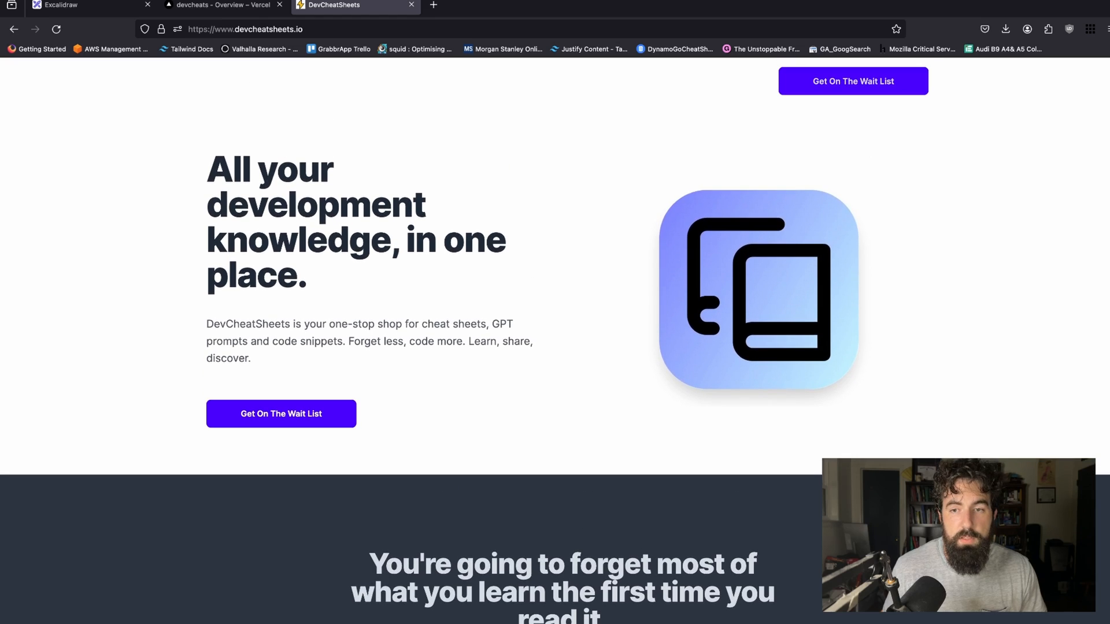
pyautogui.scroll(-3)
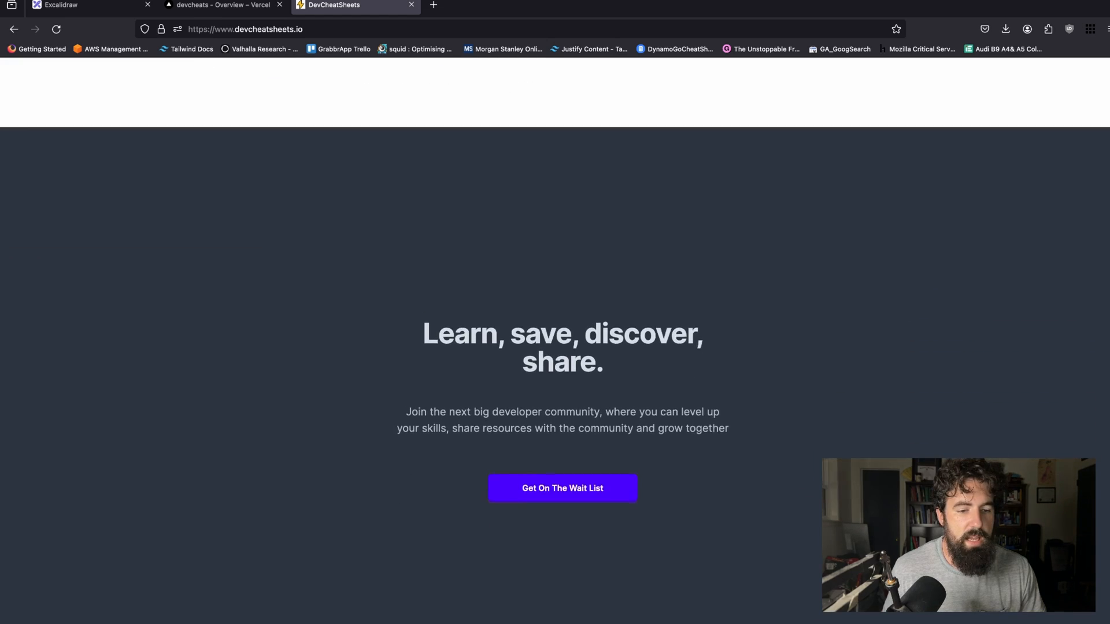
pyautogui.scroll(-3)
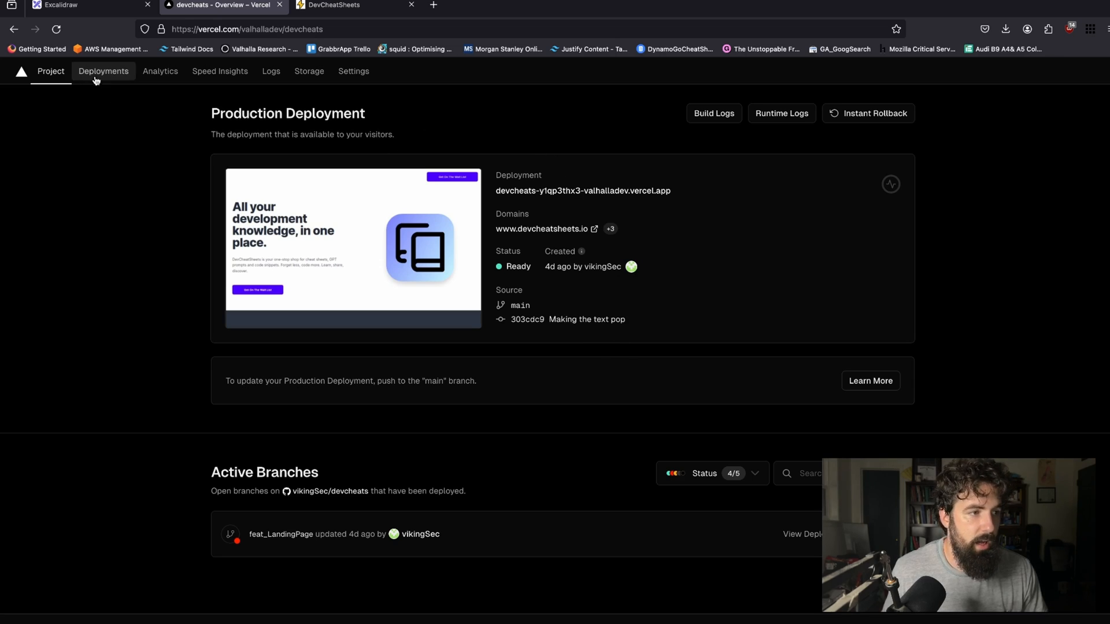
# Step: Open the Deployments list for the devcheats project
pyautogui.click(104, 70)
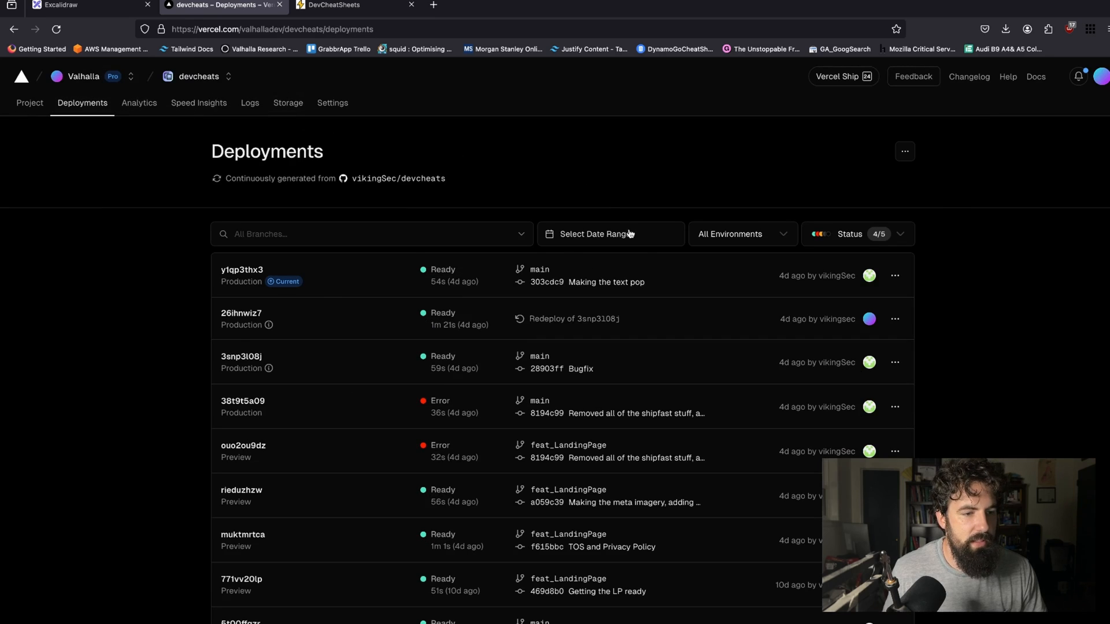
pyautogui.moveTo(619, 360)
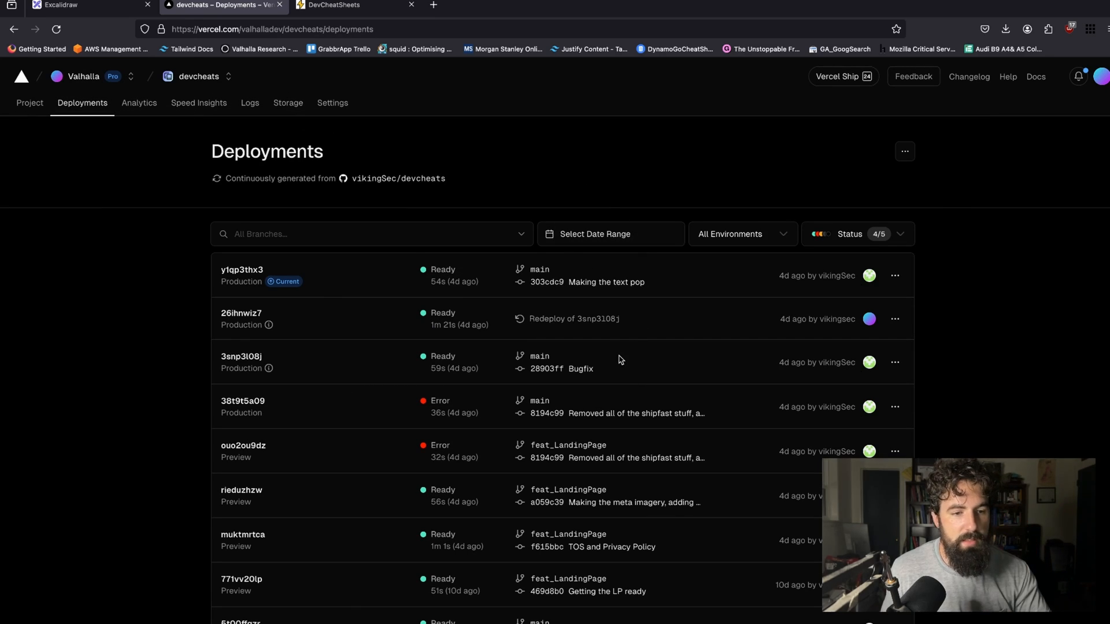
pyautogui.moveTo(579, 385)
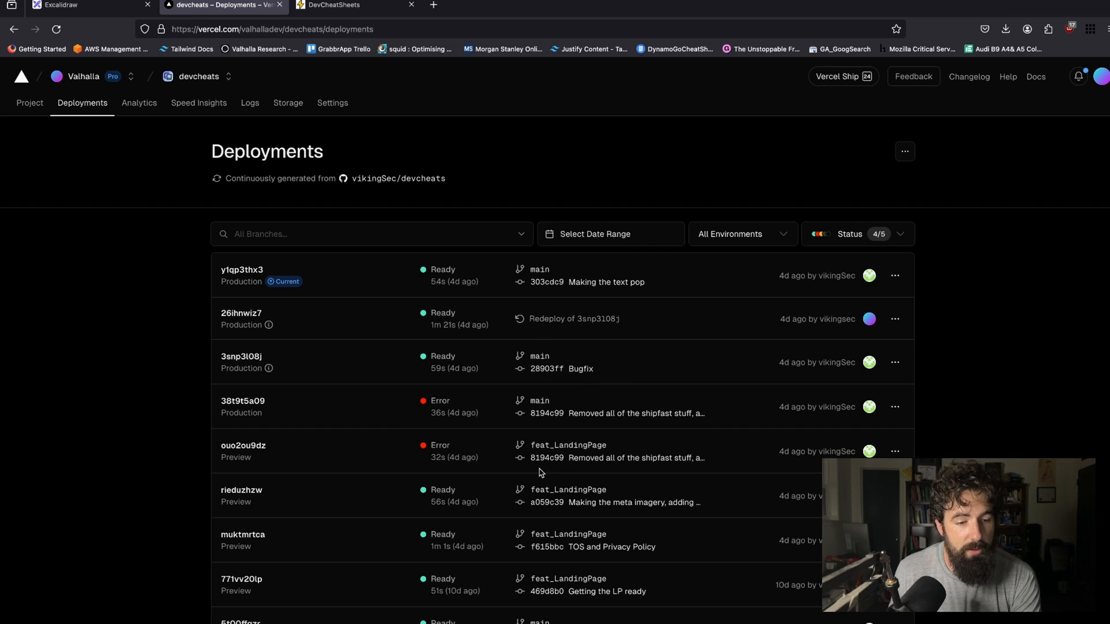
pyautogui.moveTo(567, 445)
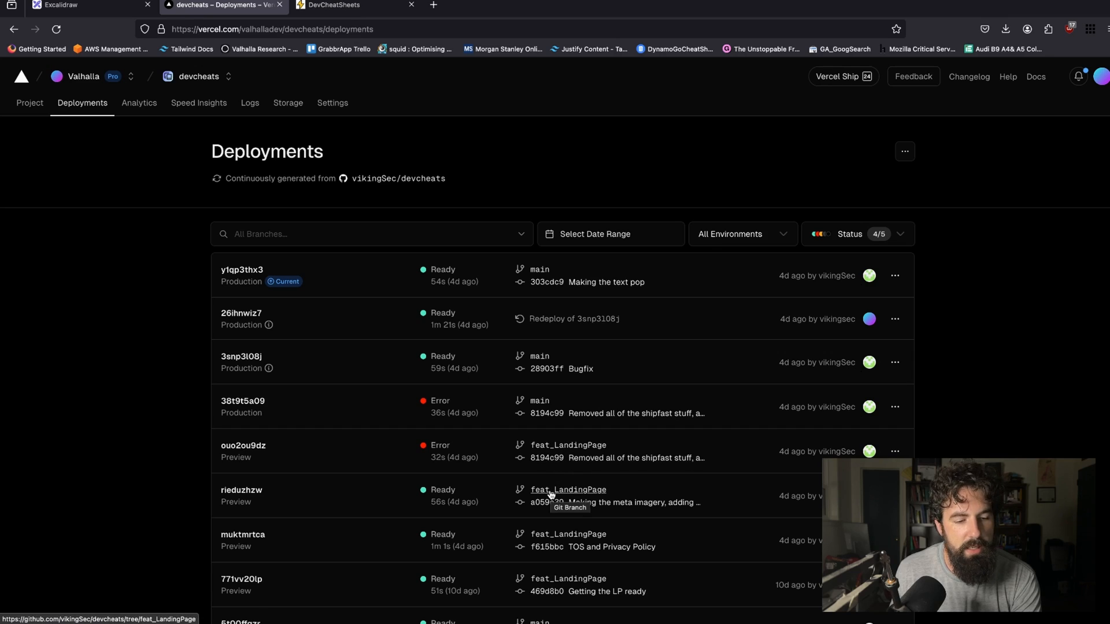
pyautogui.moveTo(549, 542)
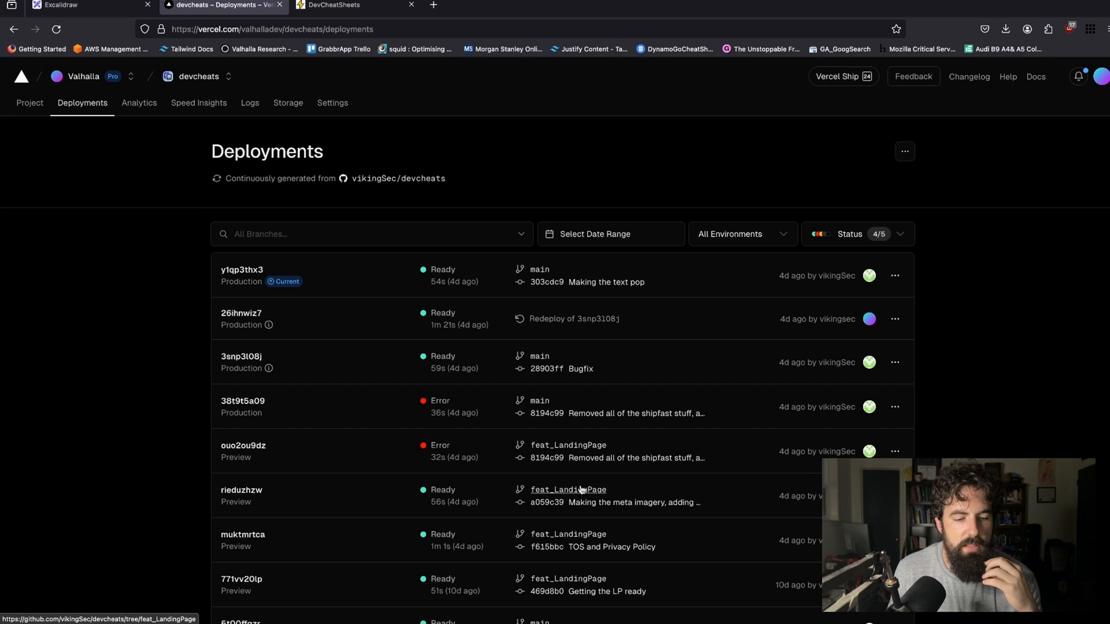
pyautogui.moveTo(545, 546)
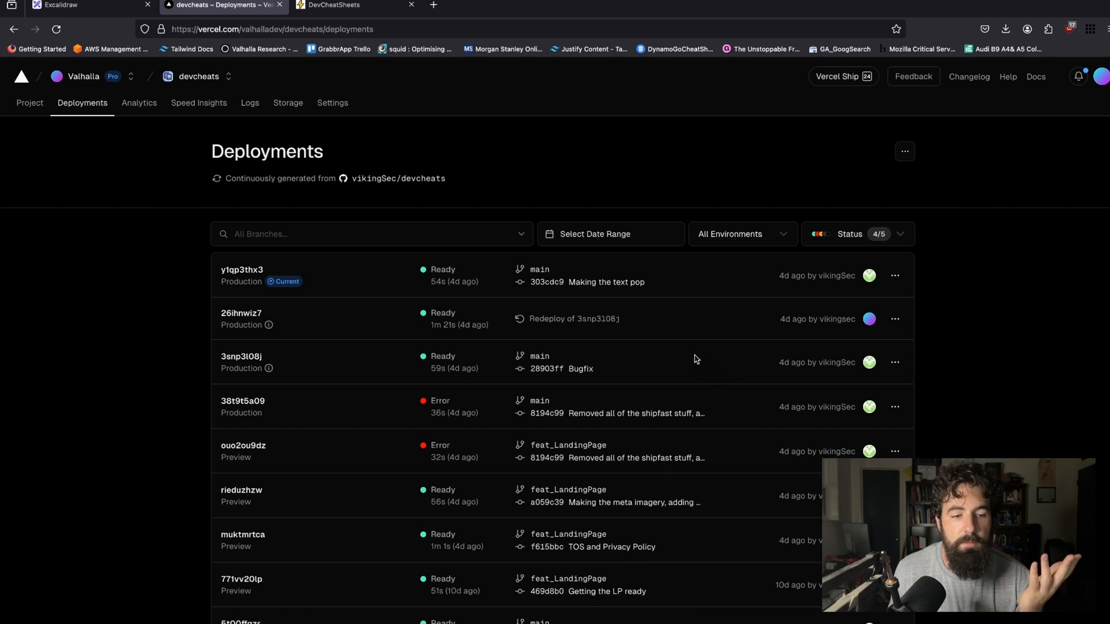
pyautogui.moveTo(407, 253)
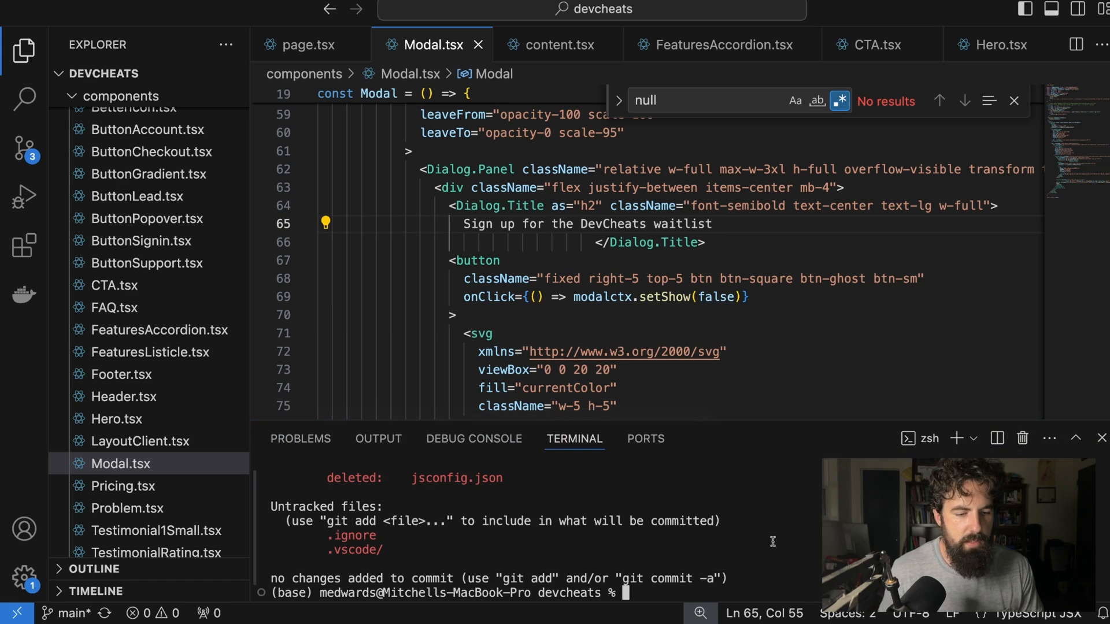
# Step: Start typing a git branch command after reviewing the uncommitted changes
pyautogui.write('git')
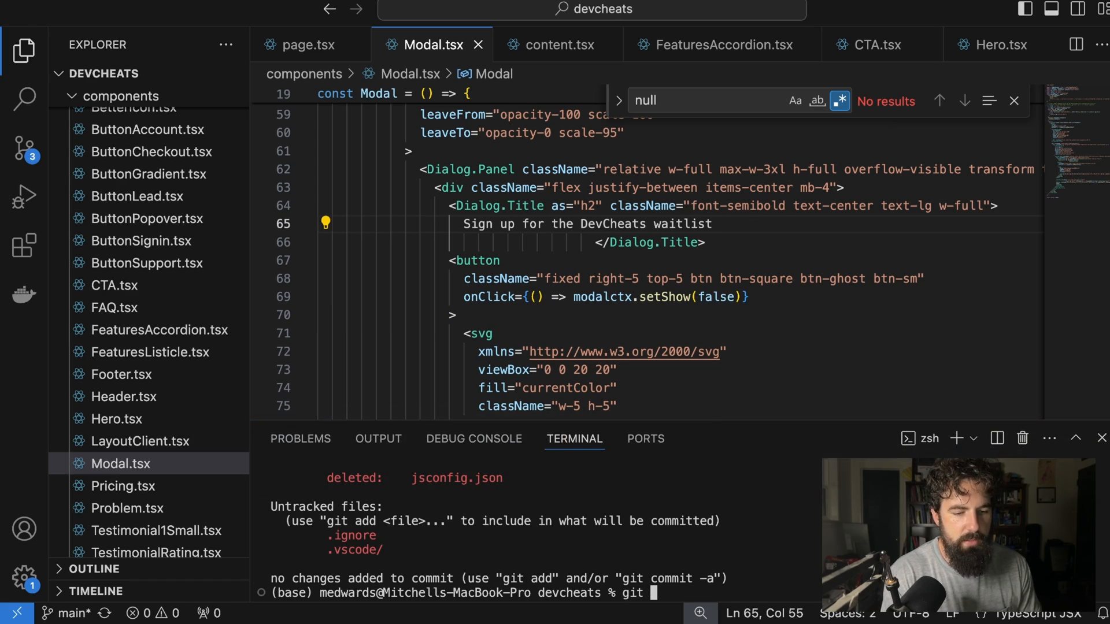
pyautogui.write('branch')
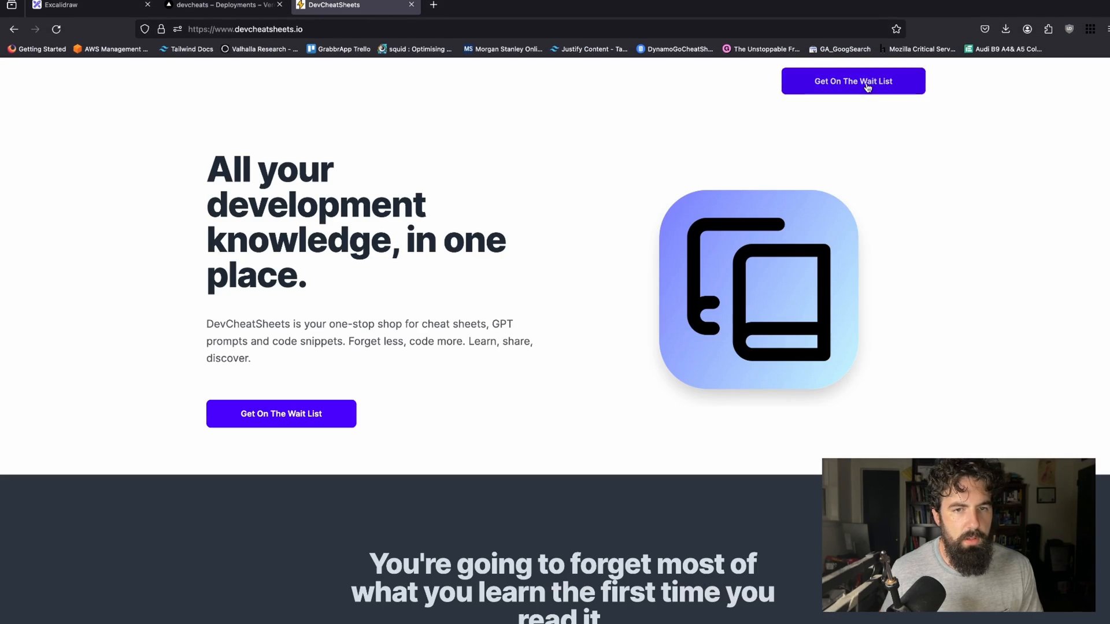
# Step: Open the live site's Get On The Wait List modal and focus its email field
pyautogui.click(852, 81)
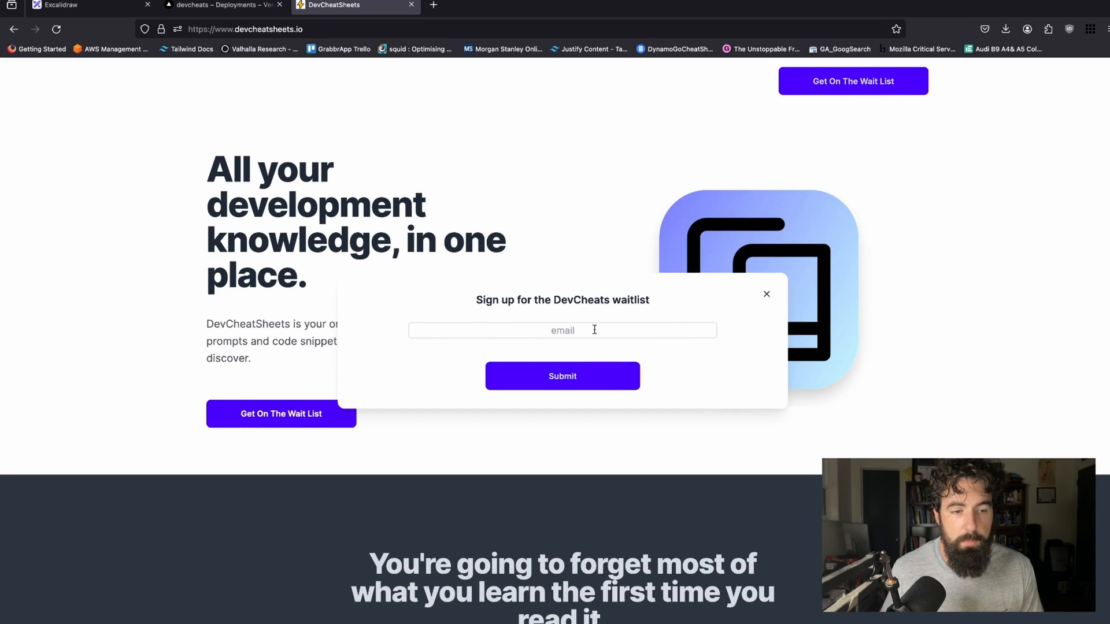
pyautogui.click(562, 330)
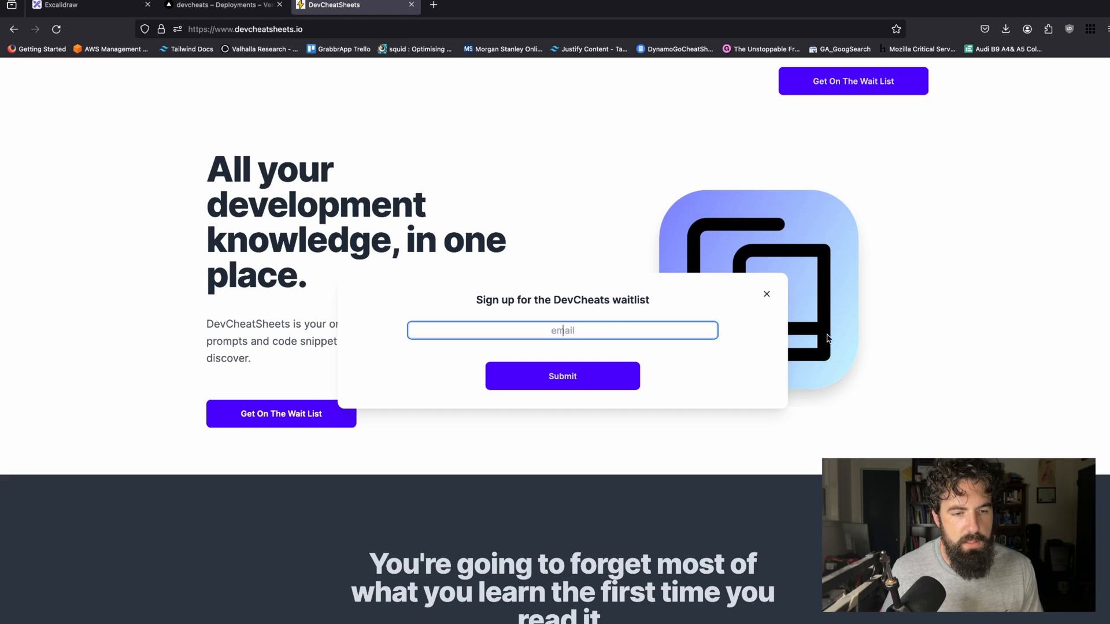
pyautogui.moveTo(766, 294)
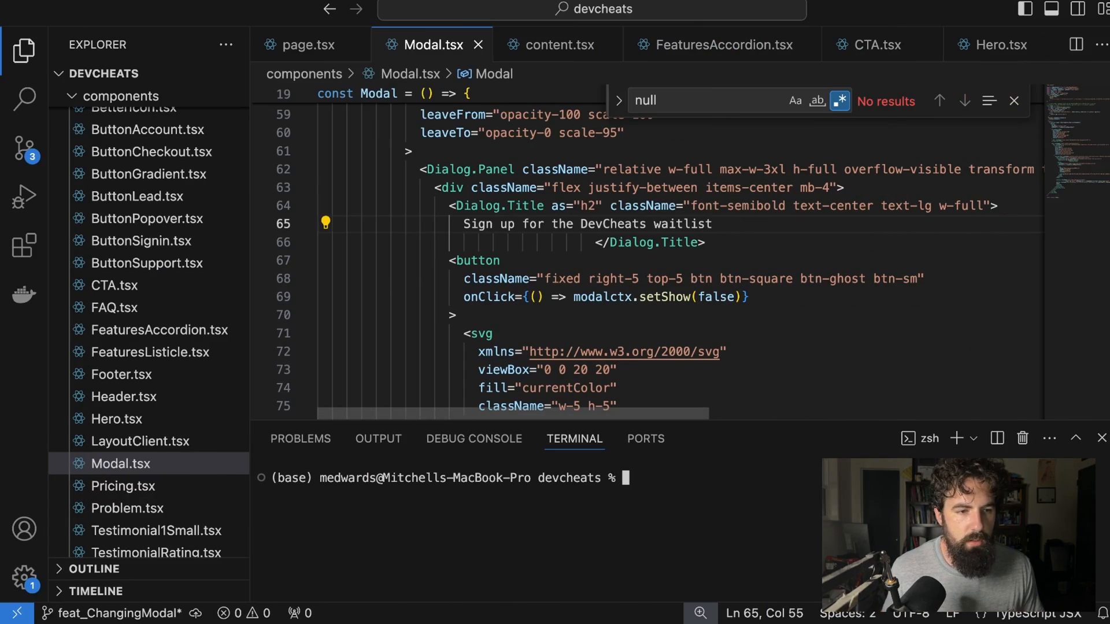
# Step: Append '!!!' to the modal's 'Sign up for the DevCheats waitlist' title
pyautogui.write('!')
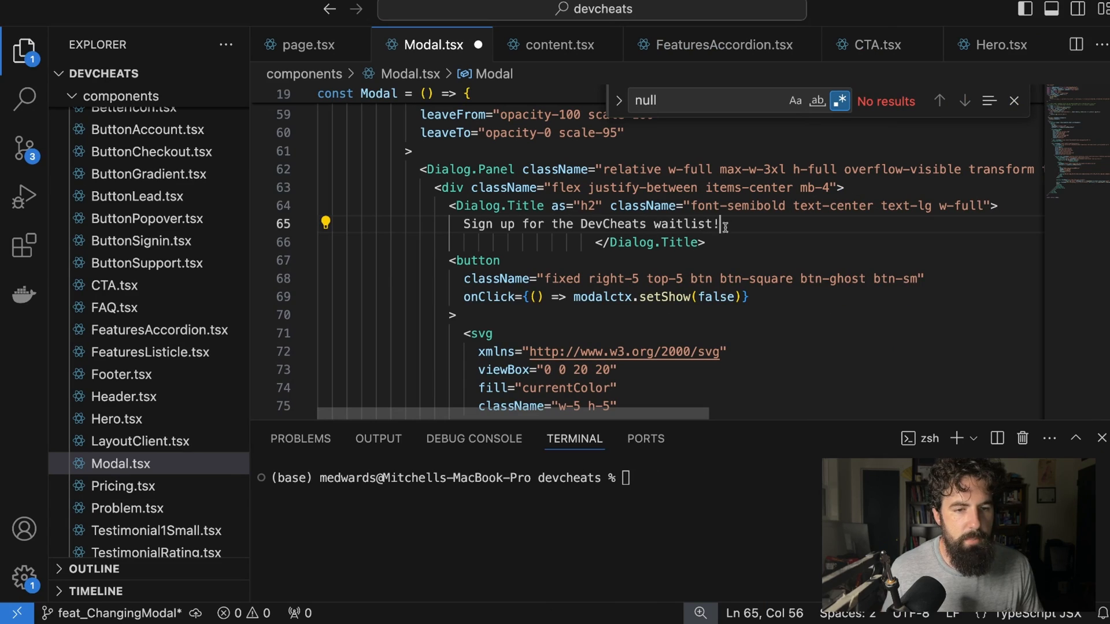
pyautogui.write('!!')
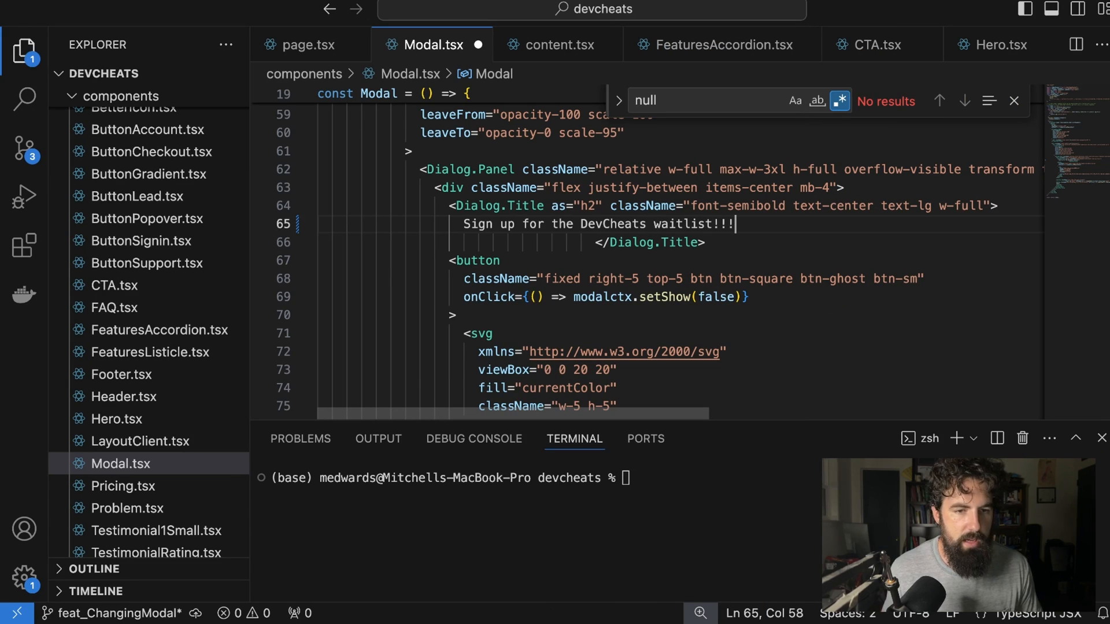
pyautogui.write('1')
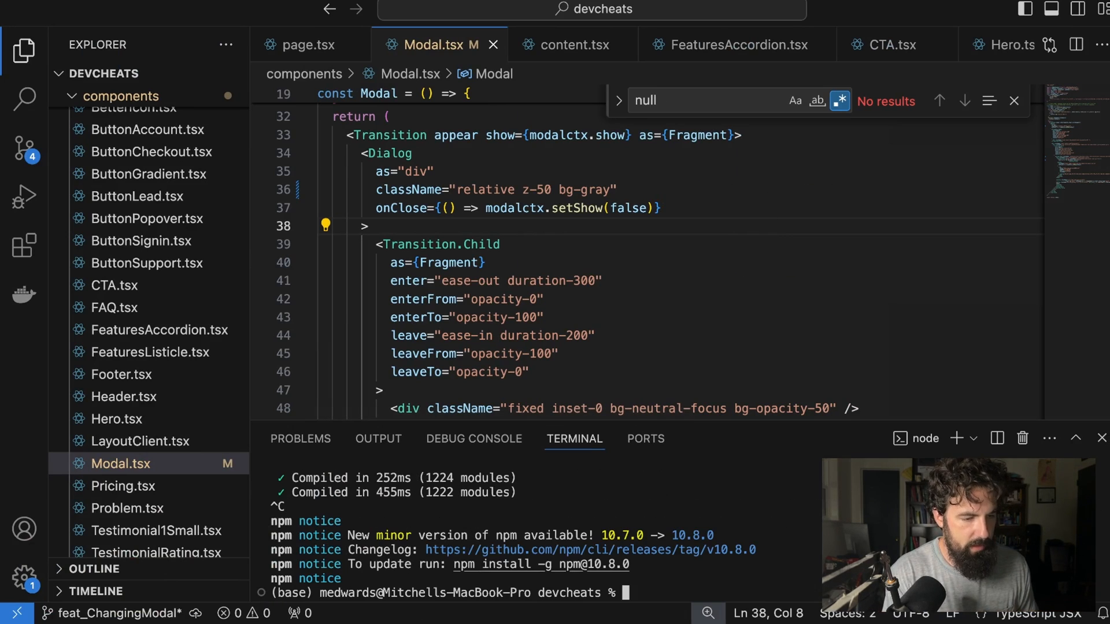
# Step: Commit Modal.tsx as 'Making some changes to the modal' and push feat_ChangingModal
pyautogui.write('git a')
pyautogui.write('Making')
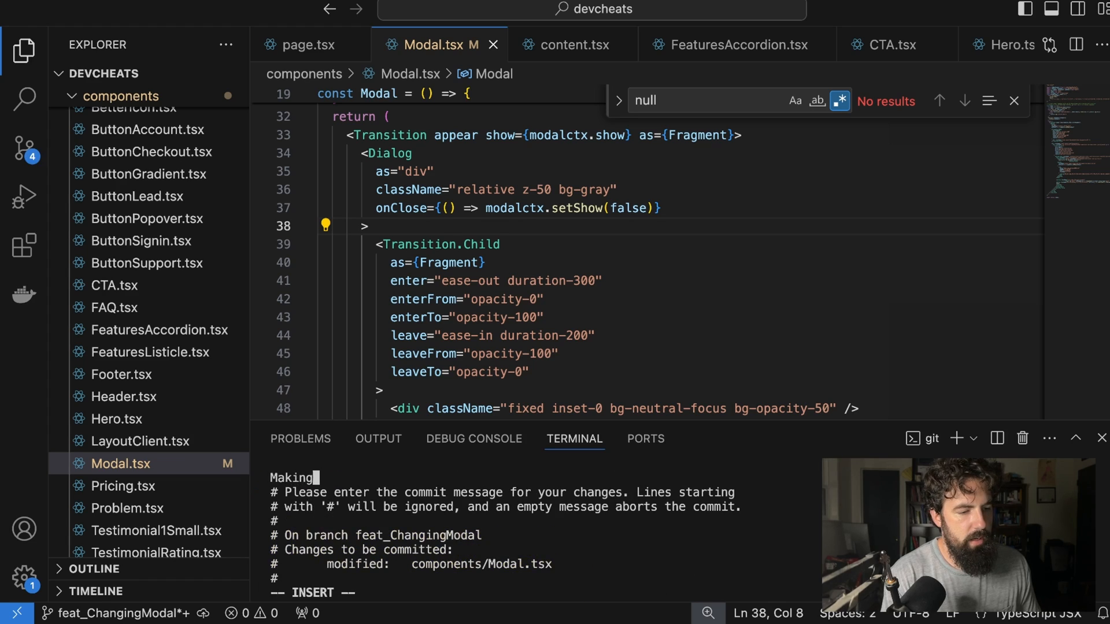
pyautogui.write('some changes to the modal')
pyautogui.click(542, 593)
pyautogui.write(':')
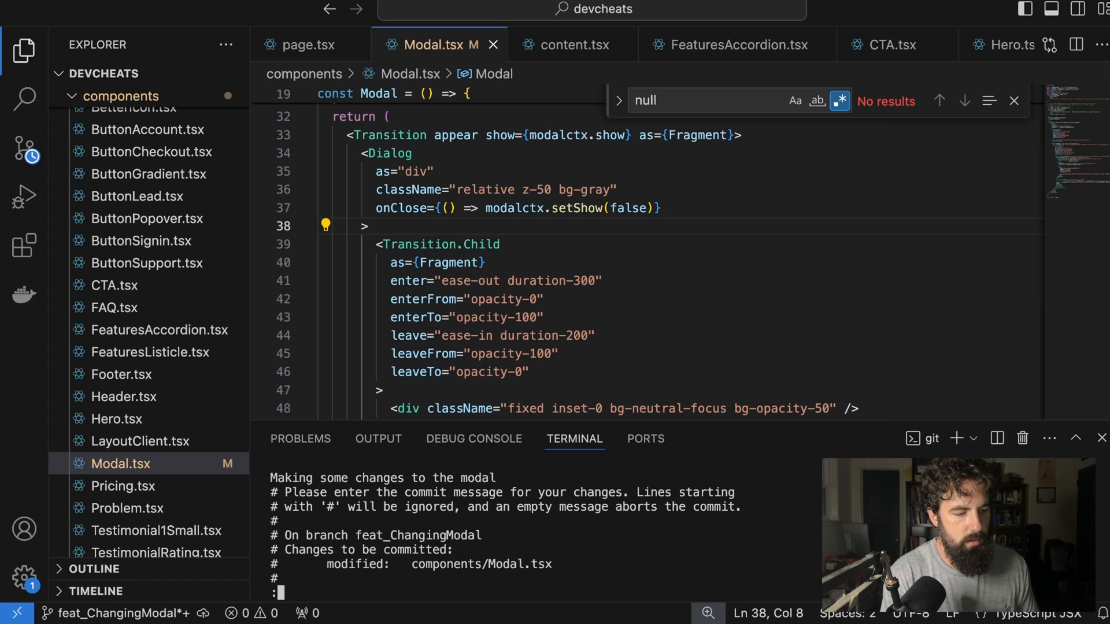
pyautogui.write('git push')
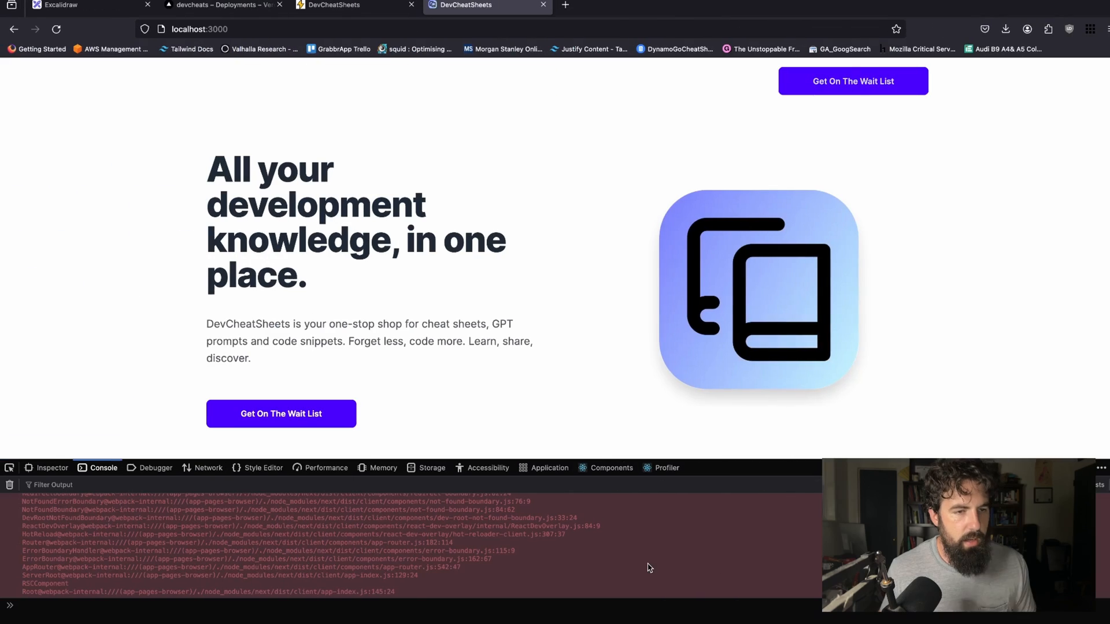
# Step: Open the feat_ChangingModal preview deployment and scroll its build log until Ready
pyautogui.click(223, 6)
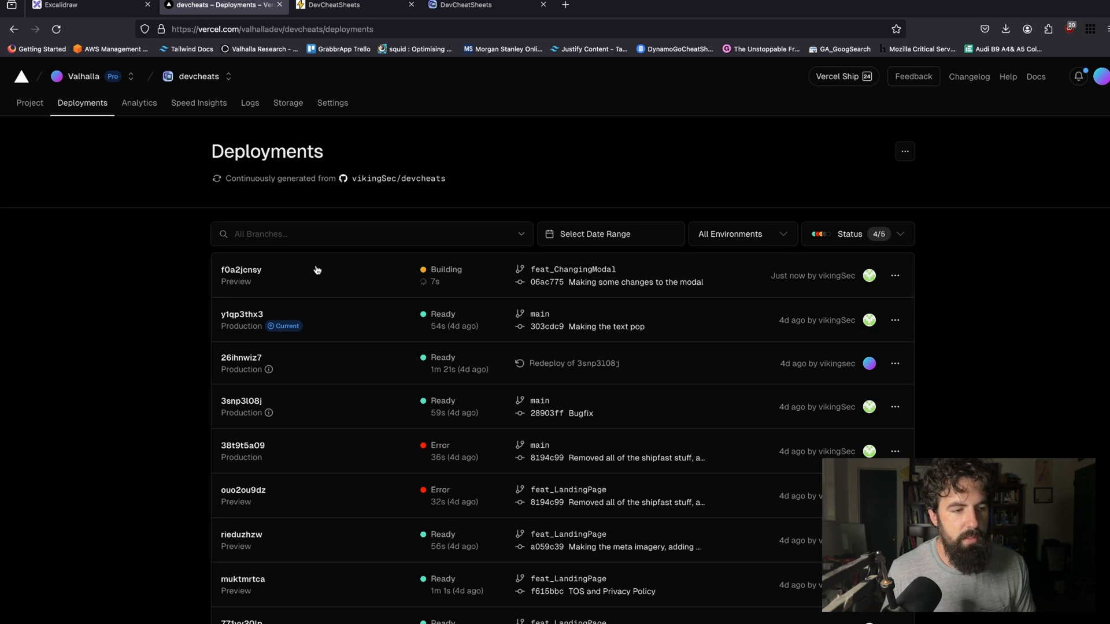
pyautogui.click(242, 274)
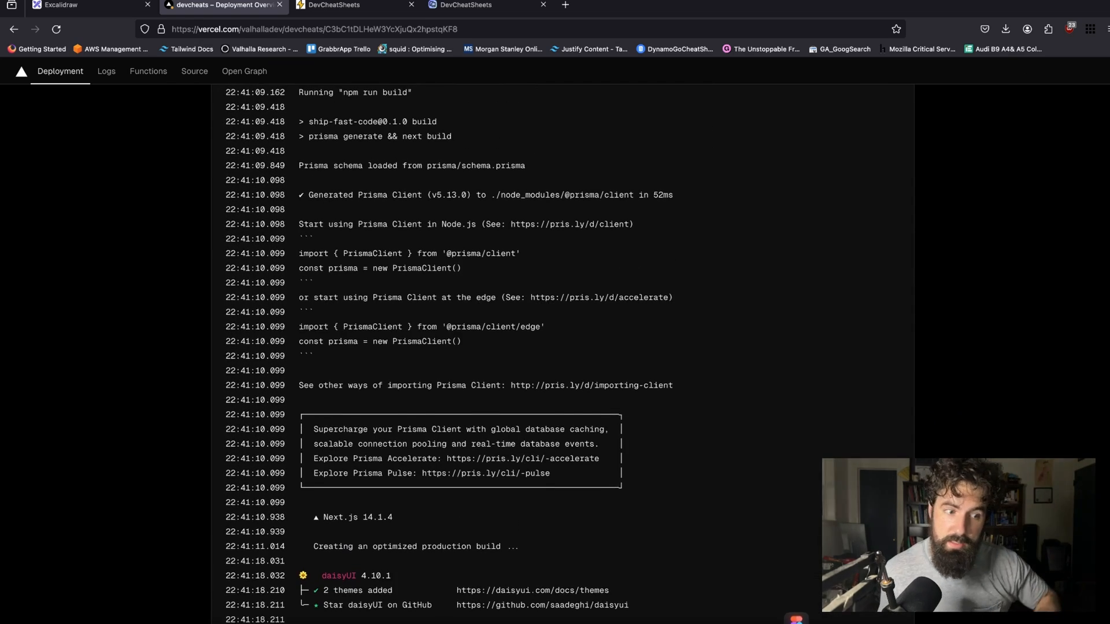
pyautogui.scroll(-3)
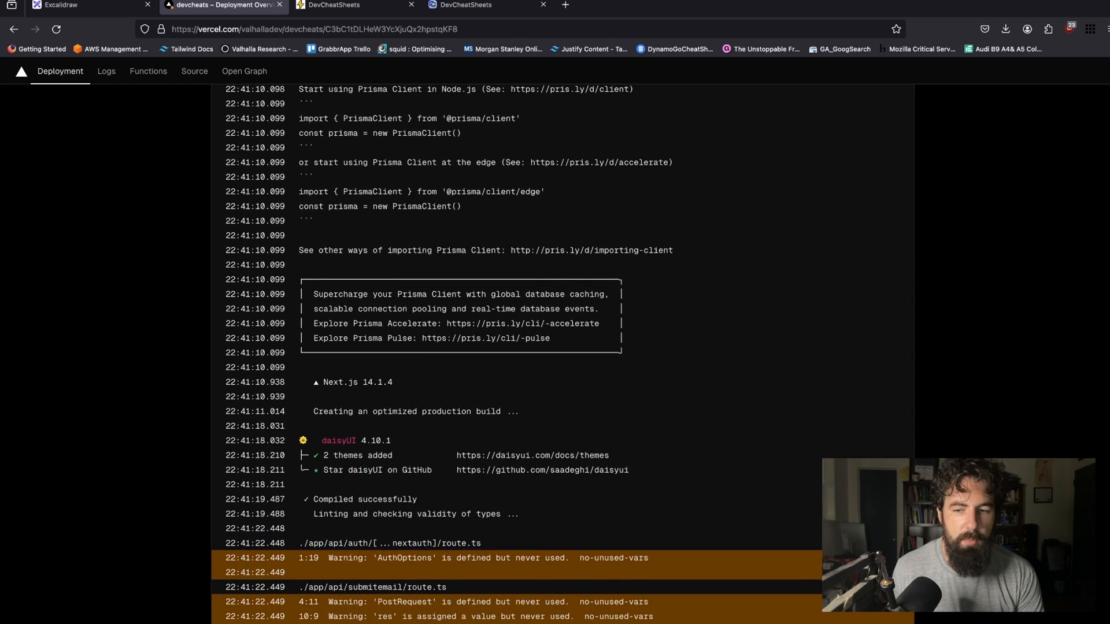
pyautogui.scroll(-3)
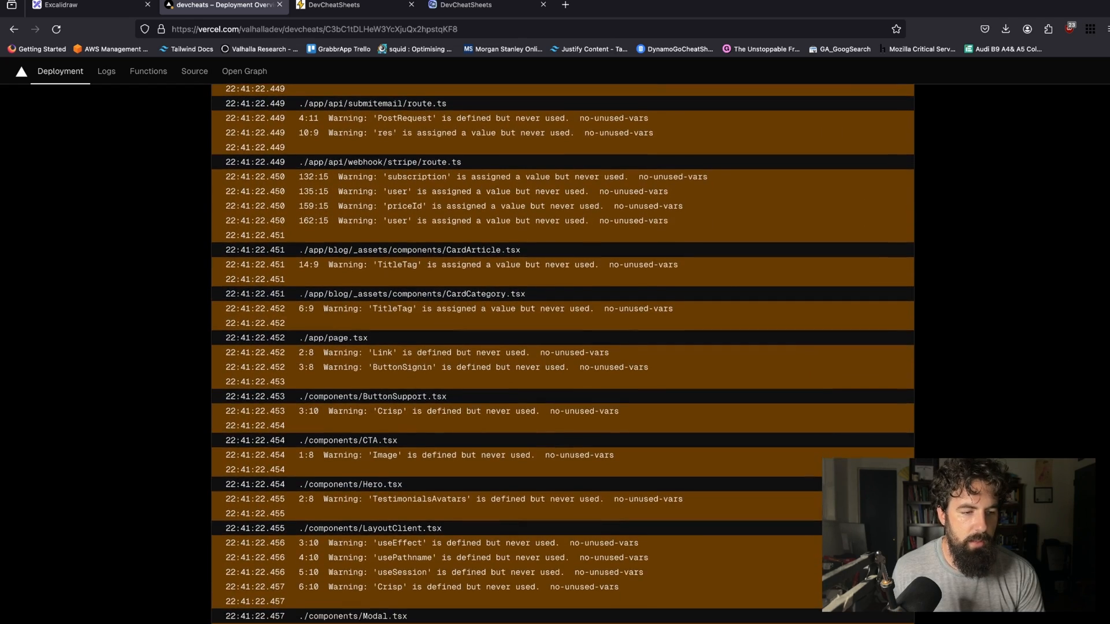
pyautogui.scroll(-3)
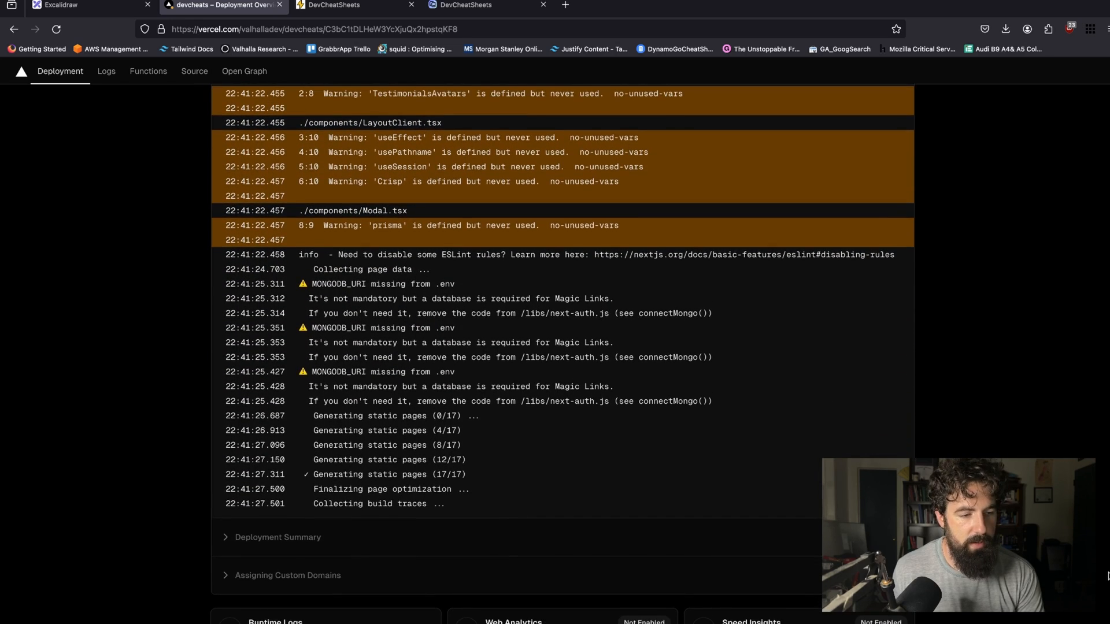
pyautogui.scroll(-3)
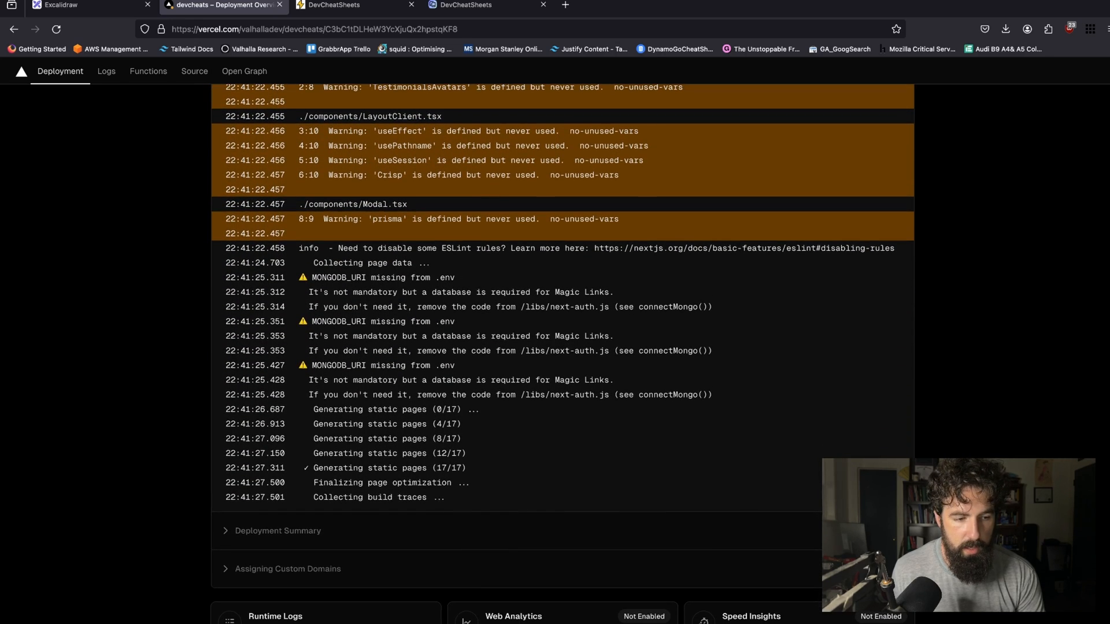
pyautogui.moveTo(604, 513)
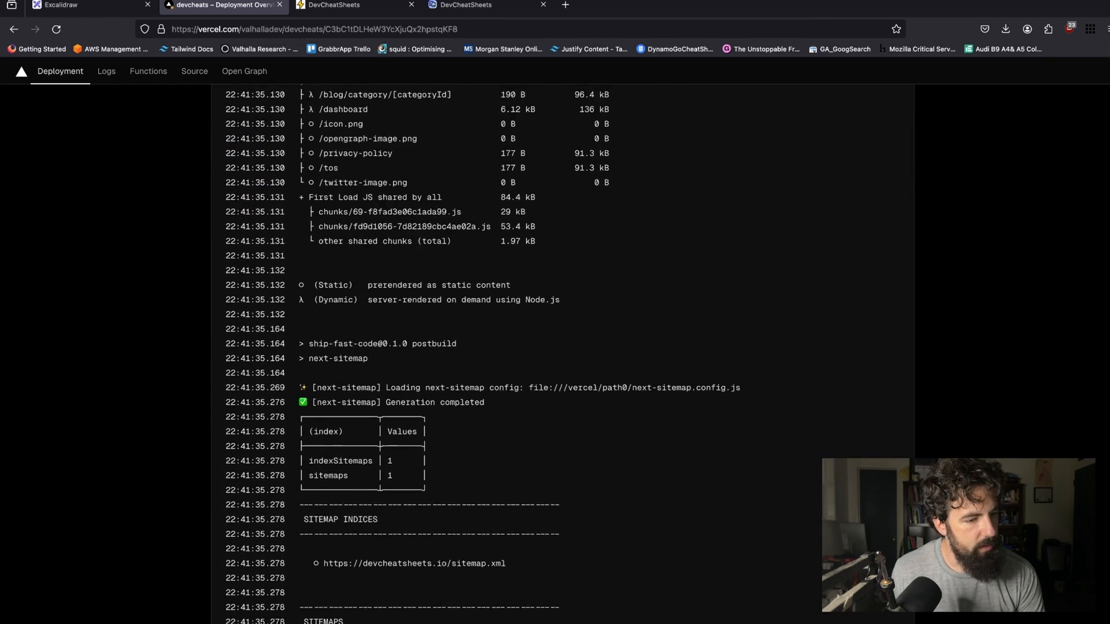
pyautogui.scroll(-3)
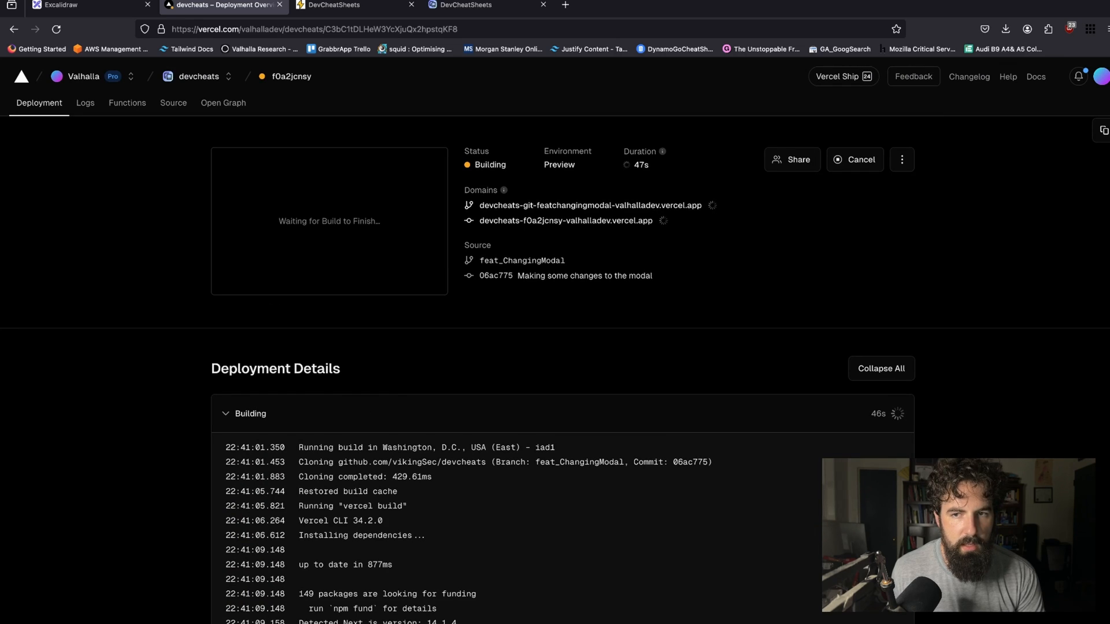
pyautogui.scroll(-3)
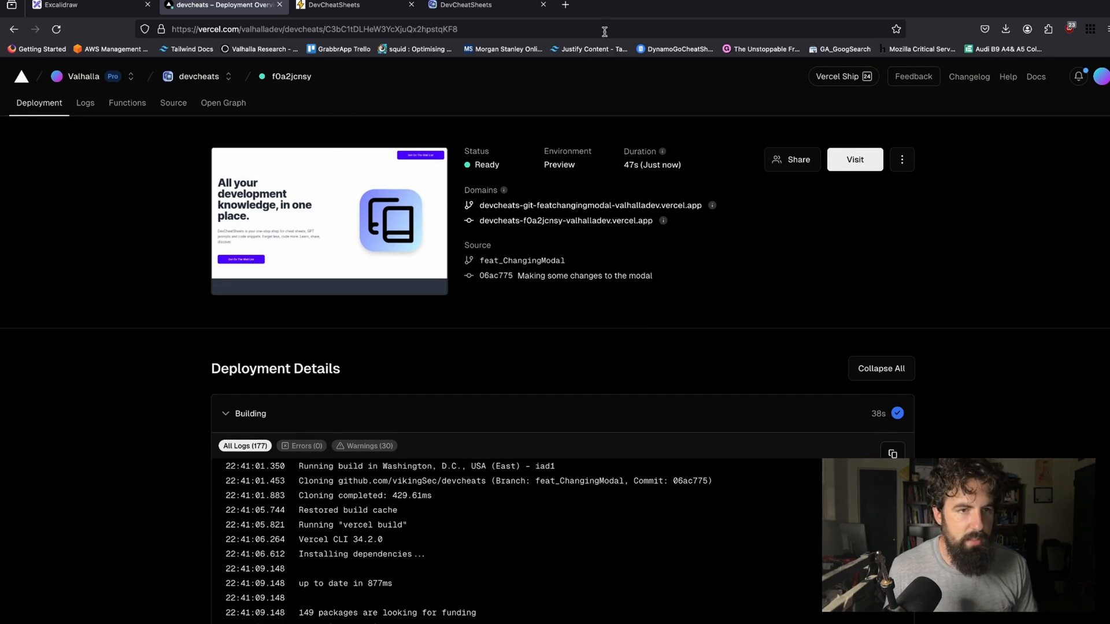
# Step: Reload localhost, check the live site's waitlist modal title, then return to Vercel
pyautogui.click(461, 6)
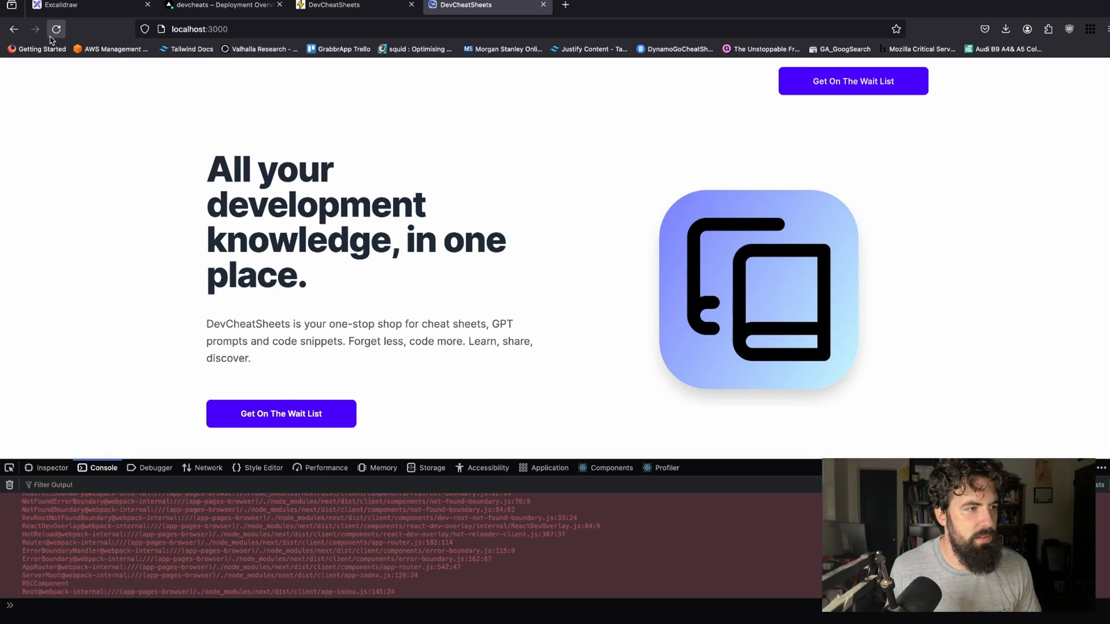
pyautogui.click(57, 29)
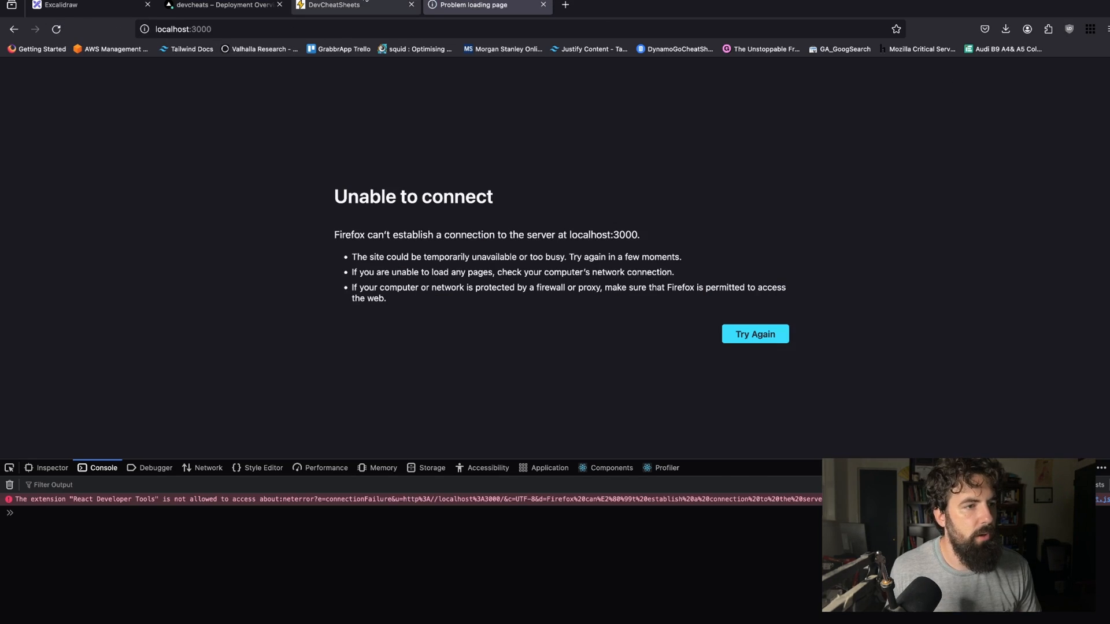
pyautogui.click(333, 5)
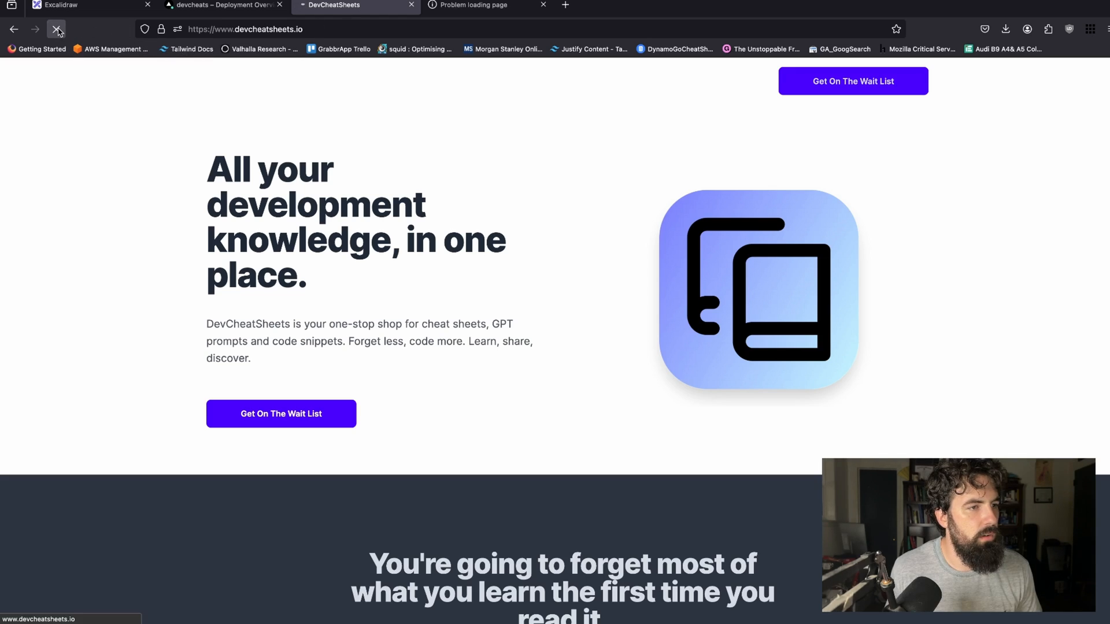
pyautogui.click(852, 81)
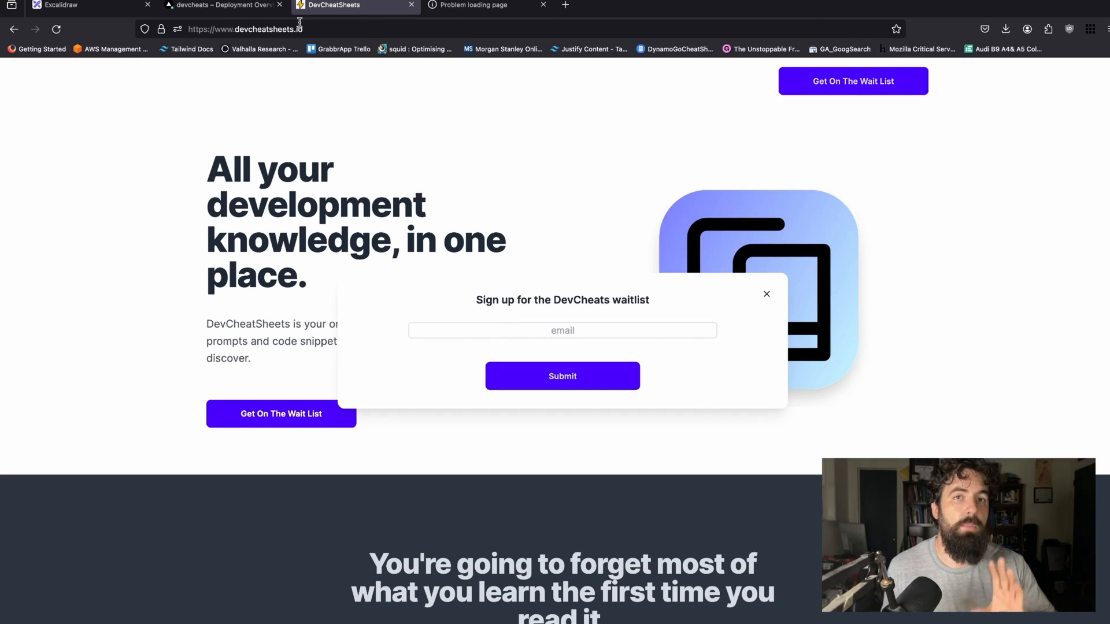
pyautogui.click(221, 5)
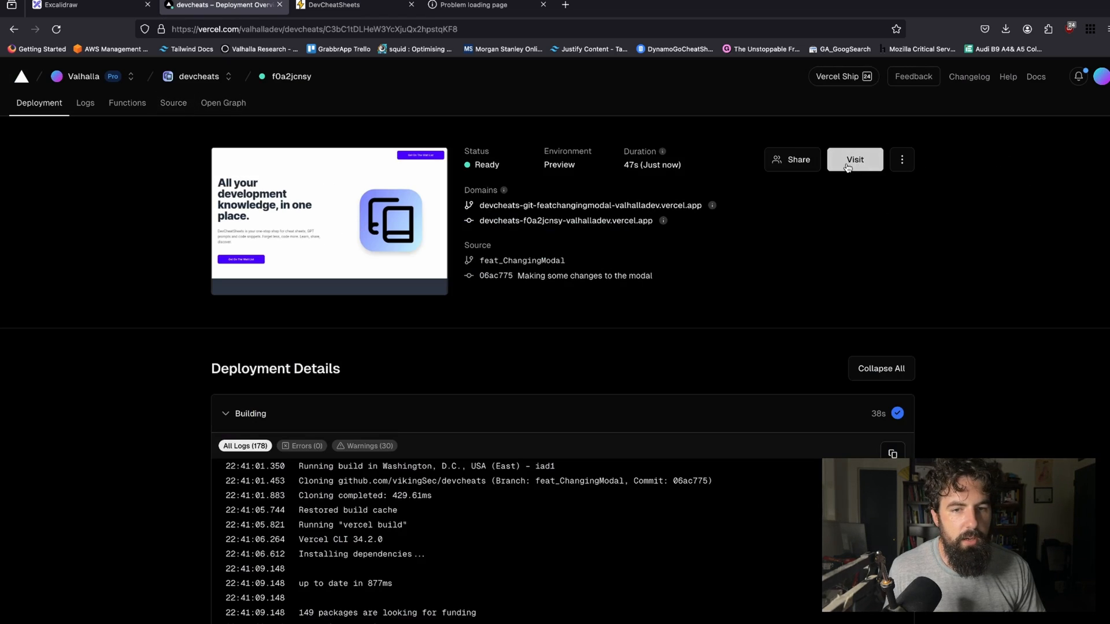
# Step: Open the preview's 'Get On The Wait List' modal and comment 'This seems wrong...' on its title
pyautogui.click(855, 159)
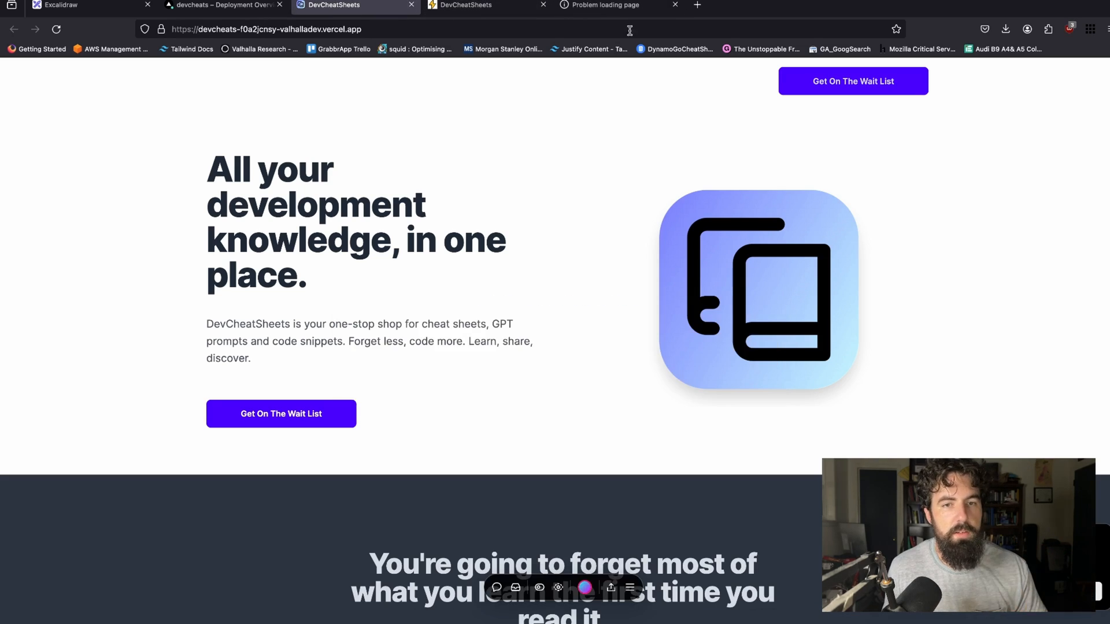
pyautogui.click(280, 414)
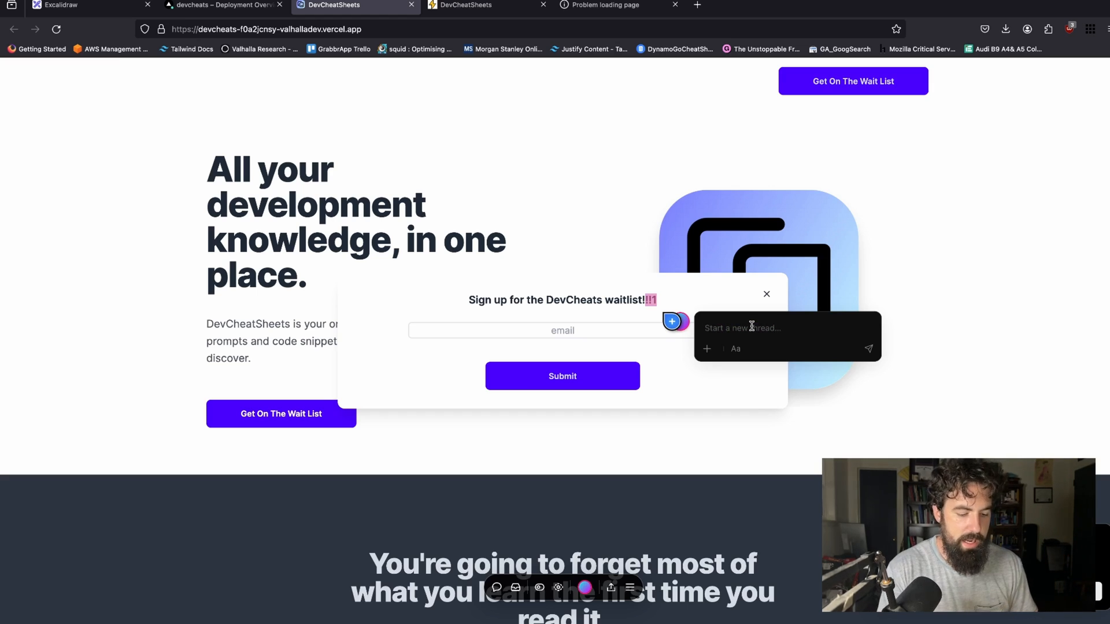
pyautogui.write('Thi')
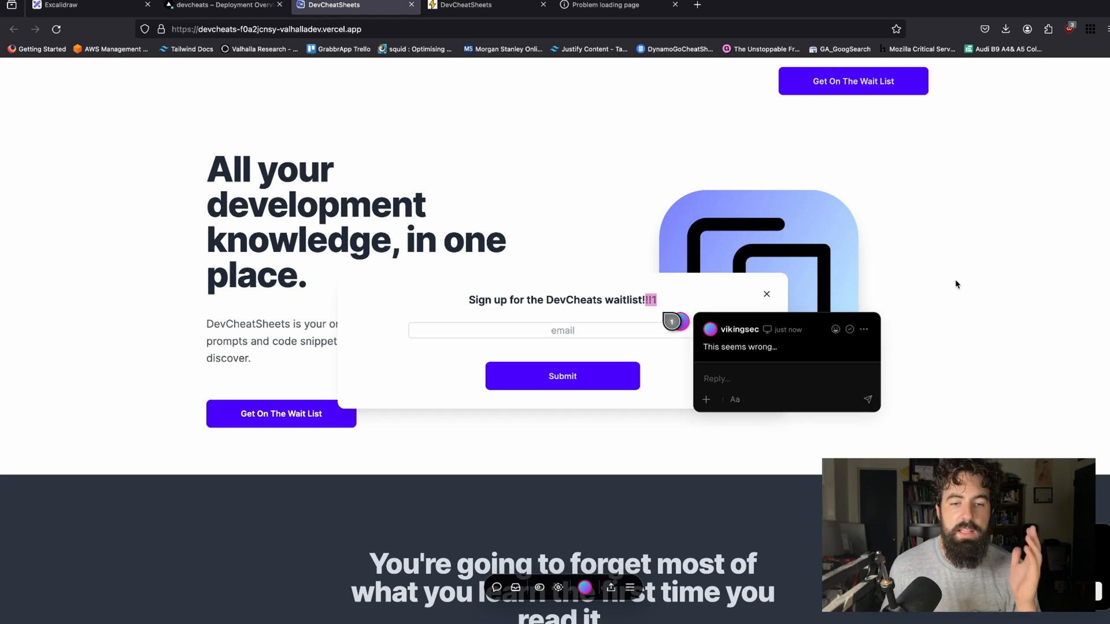
pyautogui.moveTo(699, 145)
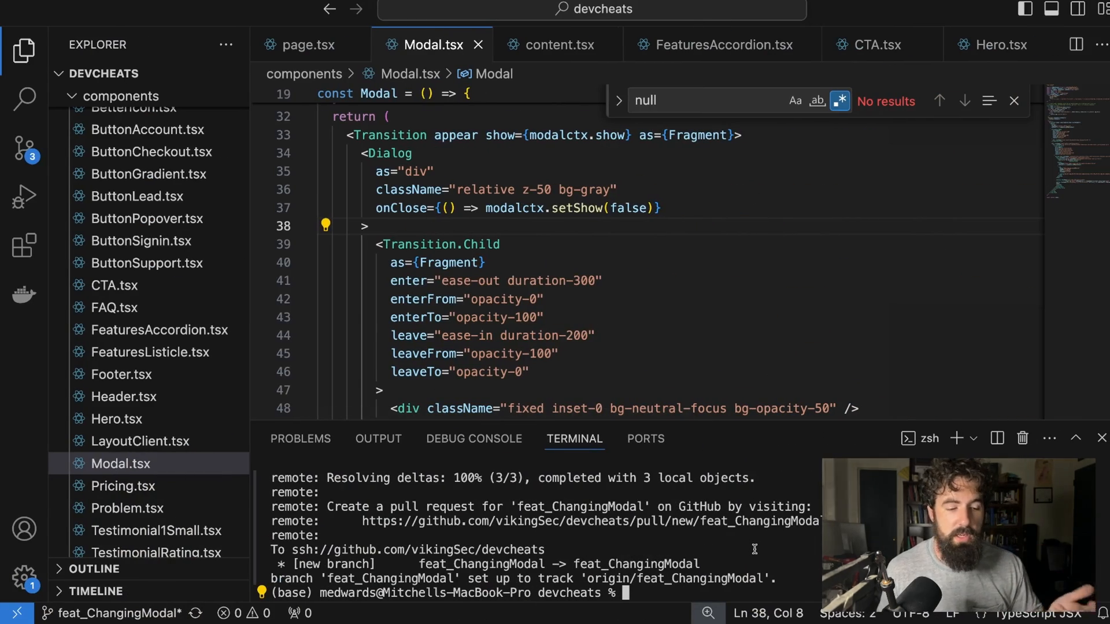
# Step: Run git checkout main, then begin typing the delete command for feat_ChangingModal
pyautogui.write('git')
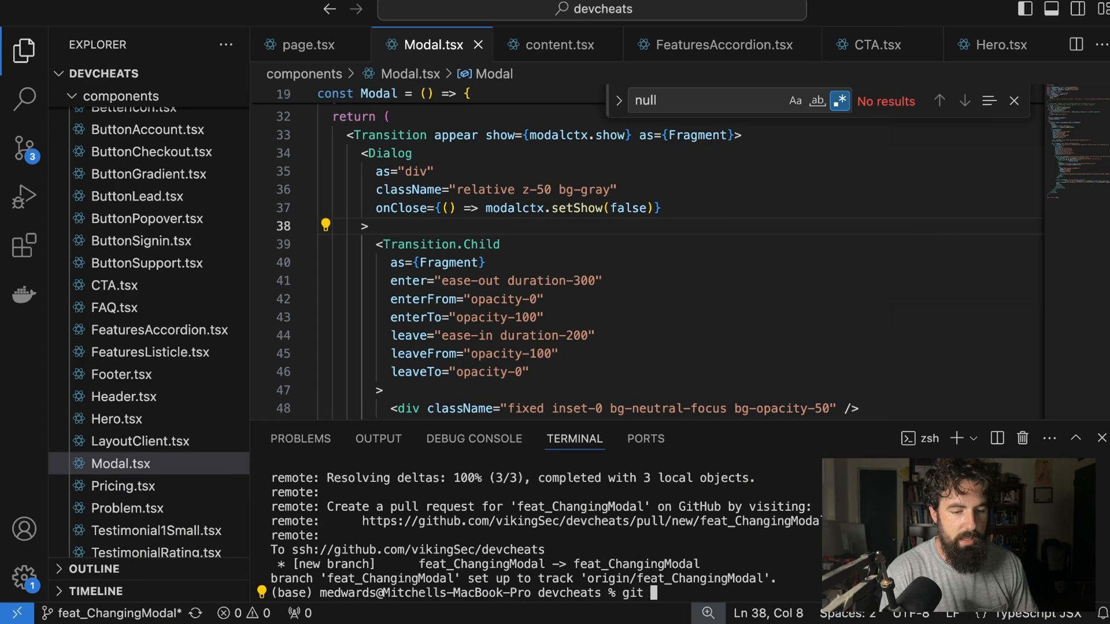
pyautogui.write('checkout main')
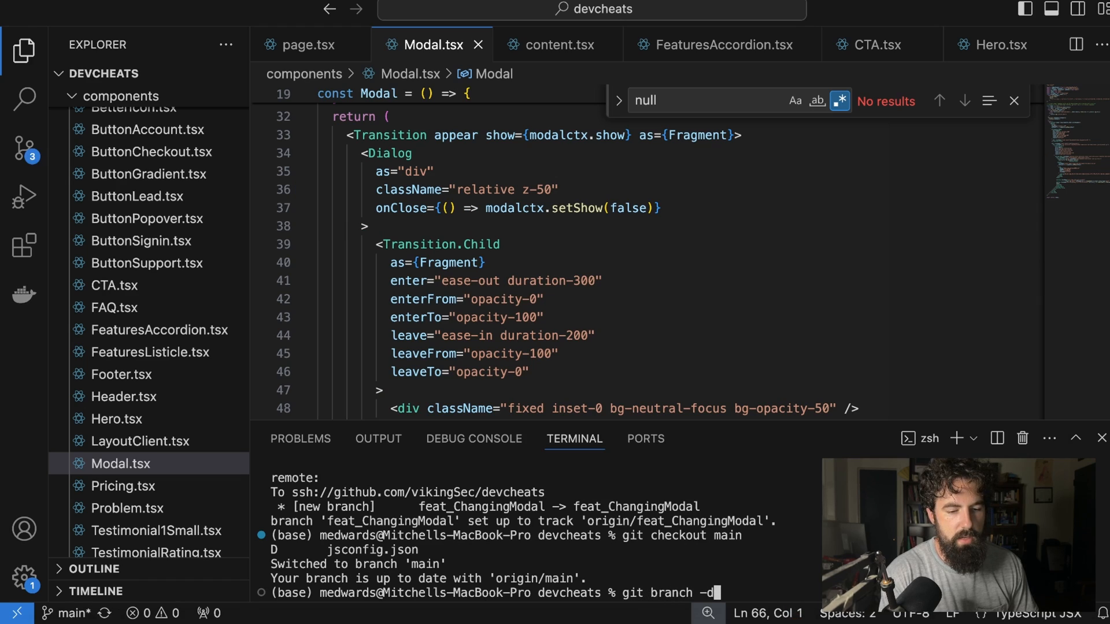
pyautogui.write('feat_')
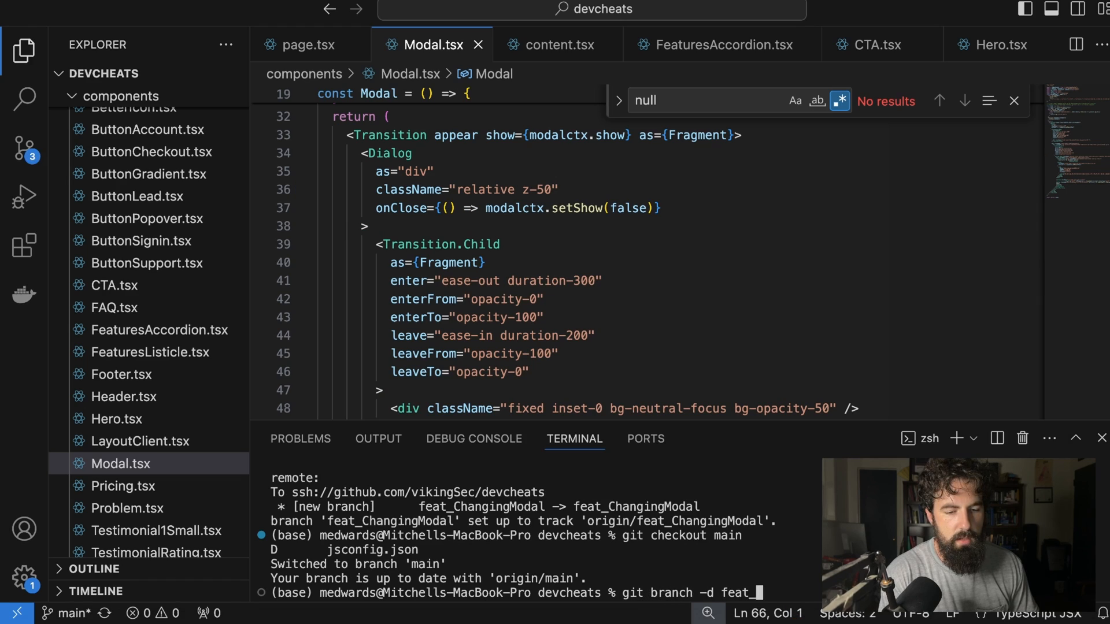